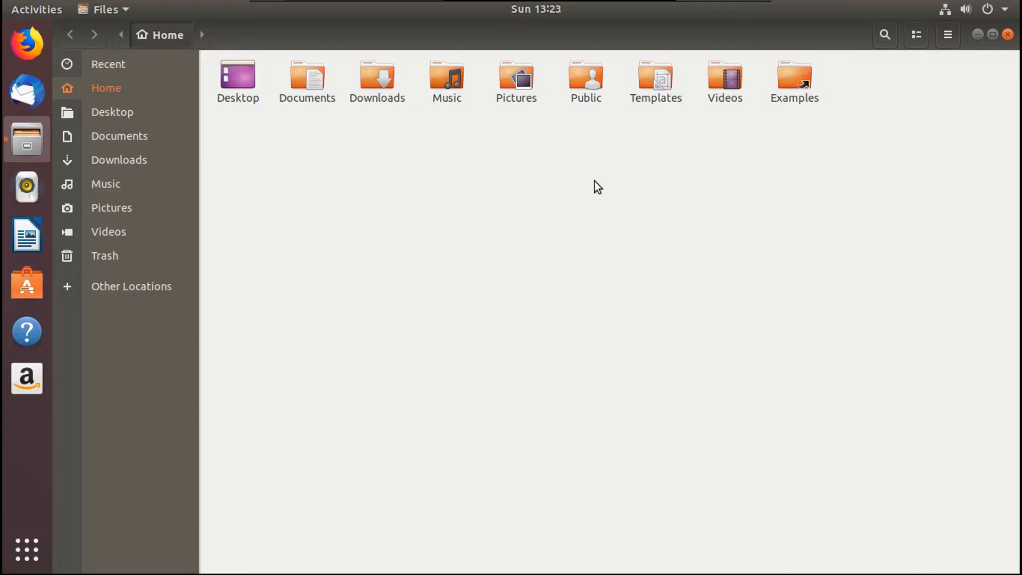
{"action": "mouse_move", "coordinate": [1007, 34]}
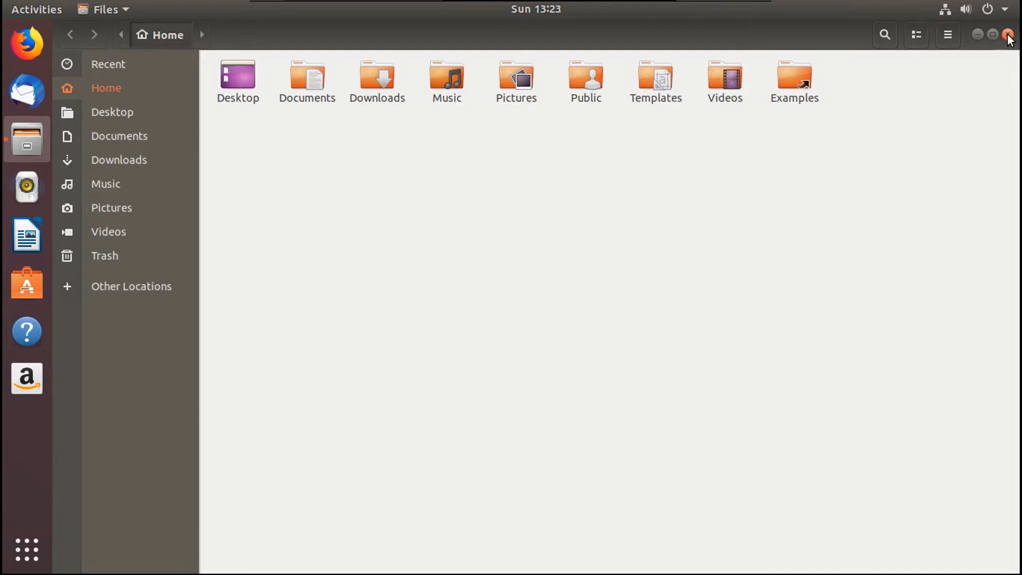
Close the home folder window and bring up system Settings from the top bar.
{"action": "left_click", "coordinate": [1007, 34]}
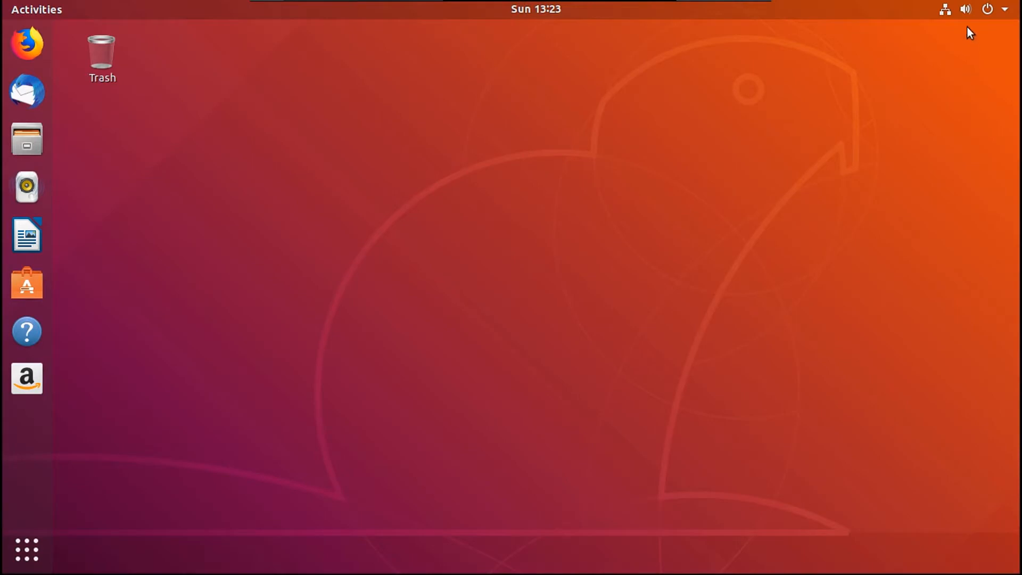
{"action": "left_click", "coordinate": [985, 10]}
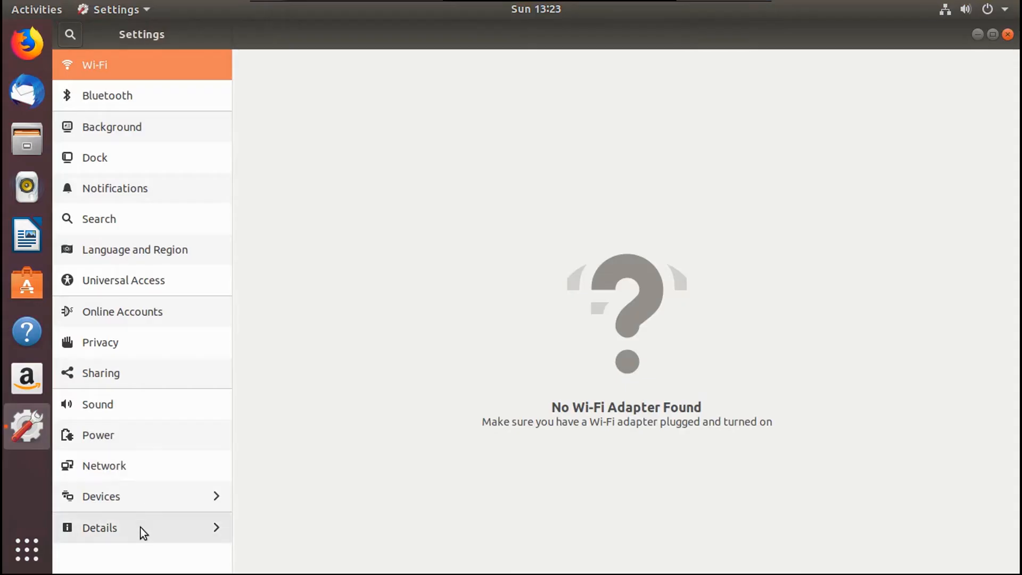
Go to Details > Users and unlock the page by authenticating with the administrator password.
{"action": "left_click", "coordinate": [100, 527]}
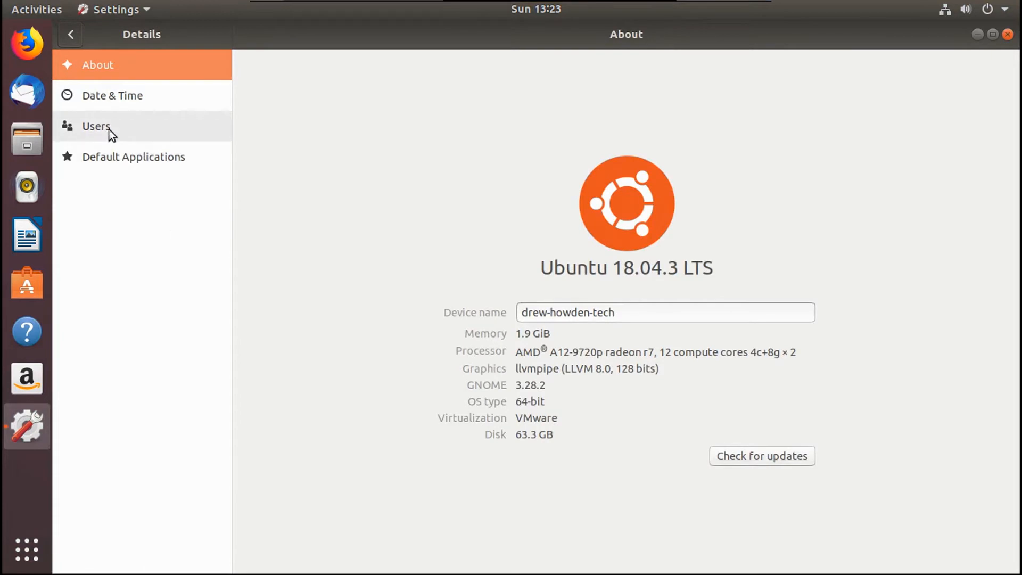
{"action": "left_click", "coordinate": [96, 126]}
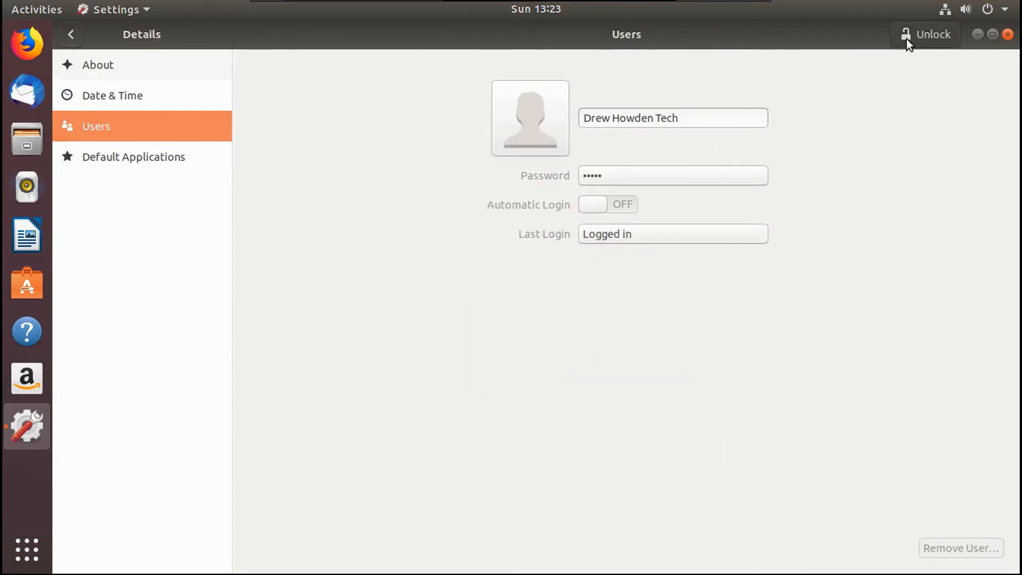
{"action": "left_click", "coordinate": [932, 34]}
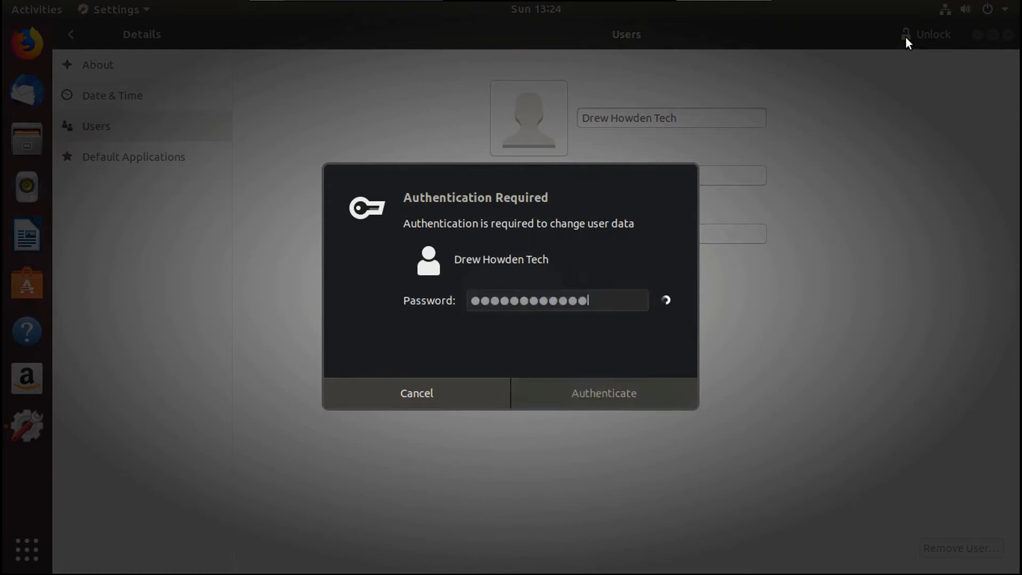
{"action": "left_click", "coordinate": [603, 392]}
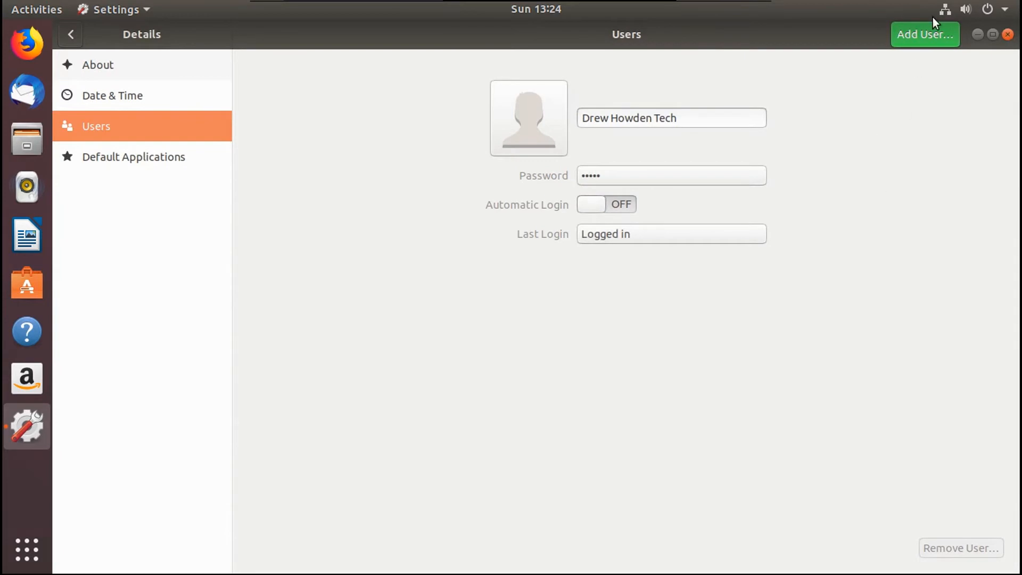
Add an Administrator account with full name 'Encryption', keeping 'set password at next login'.
{"action": "left_click", "coordinate": [923, 34]}
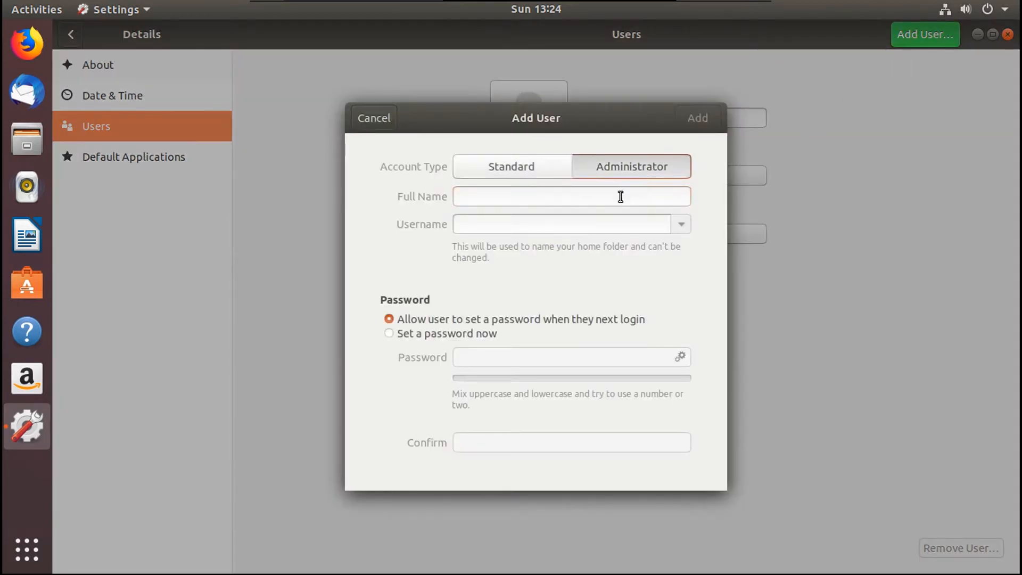
{"action": "left_click", "coordinate": [570, 196]}
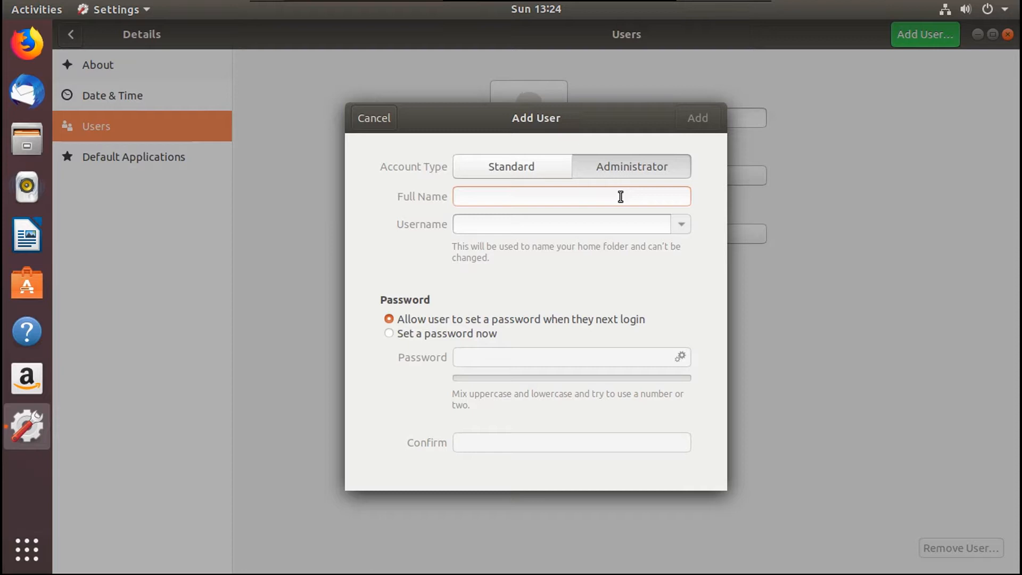
{"action": "type", "text": "En"}
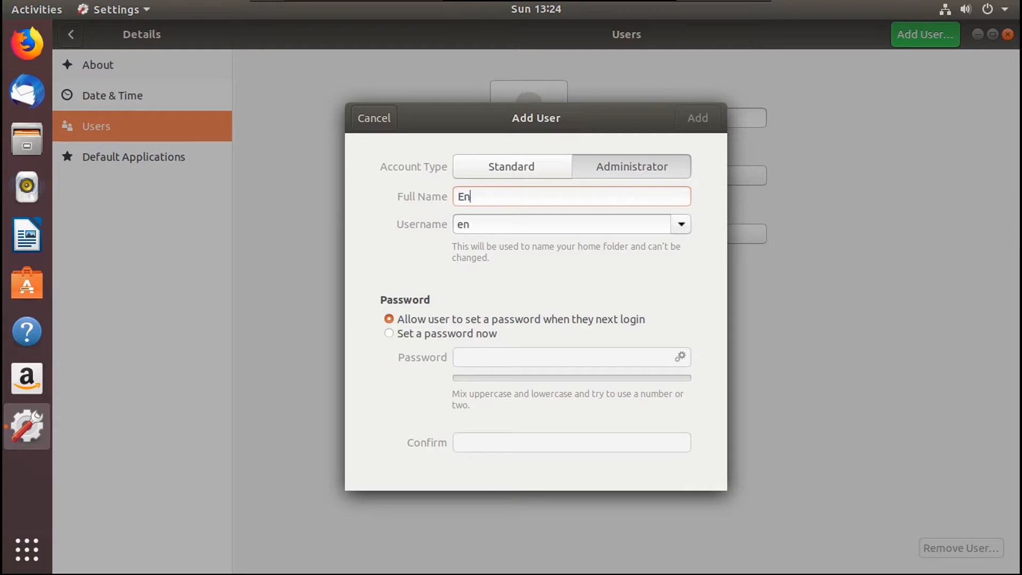
{"action": "type", "text": "cryption"}
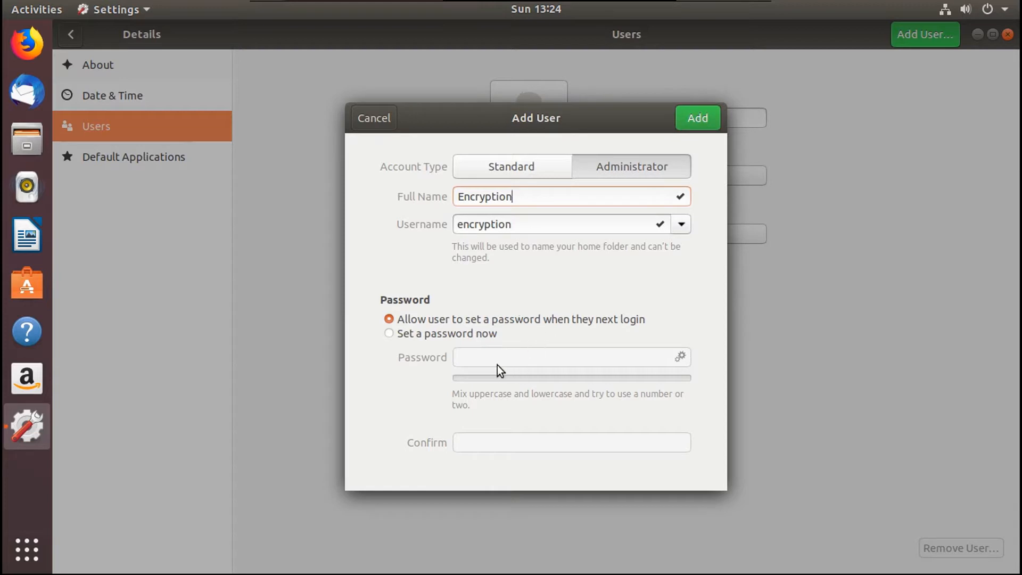
{"action": "mouse_move", "coordinate": [413, 342]}
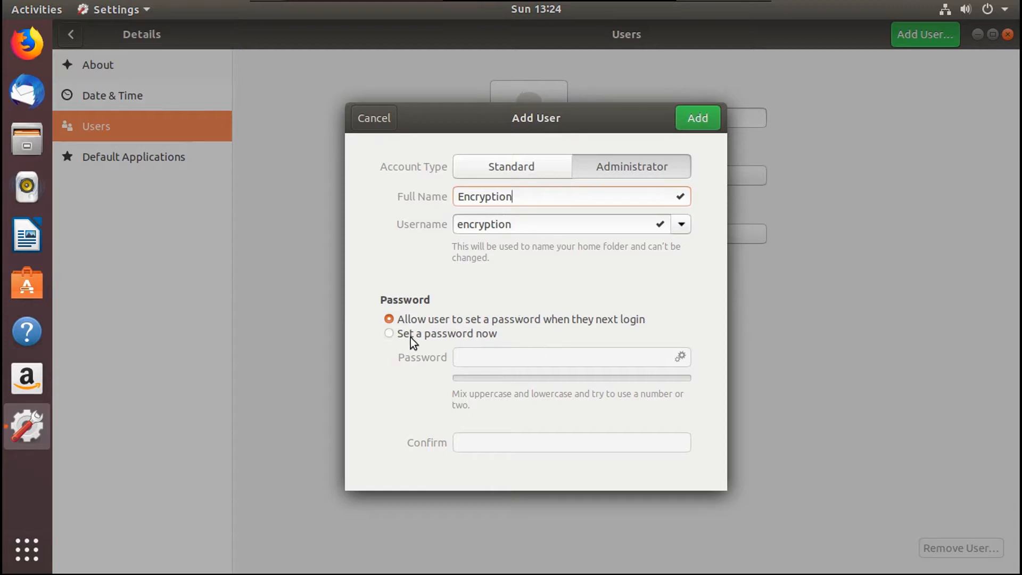
{"action": "mouse_move", "coordinate": [639, 312]}
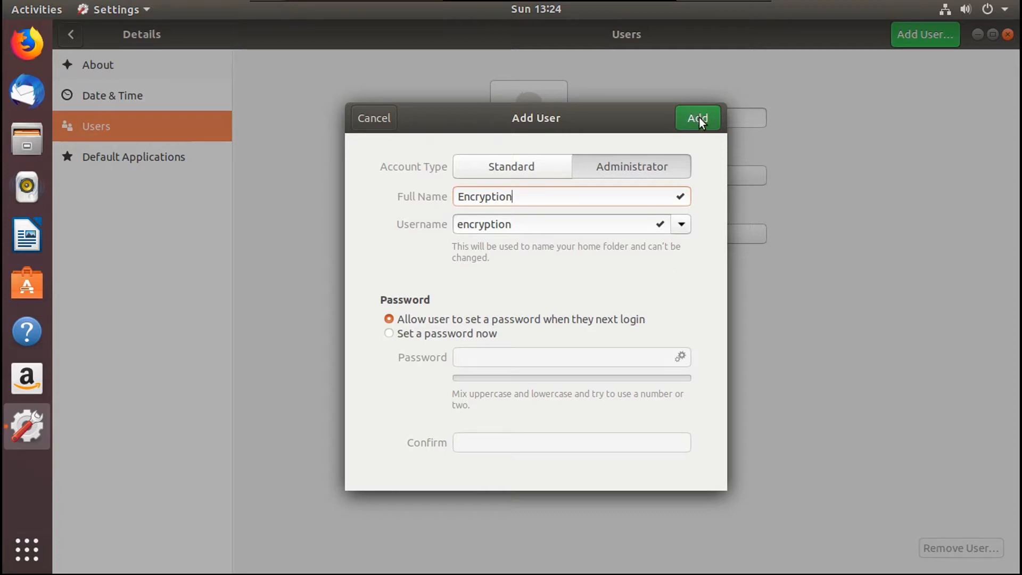
{"action": "left_click", "coordinate": [697, 118]}
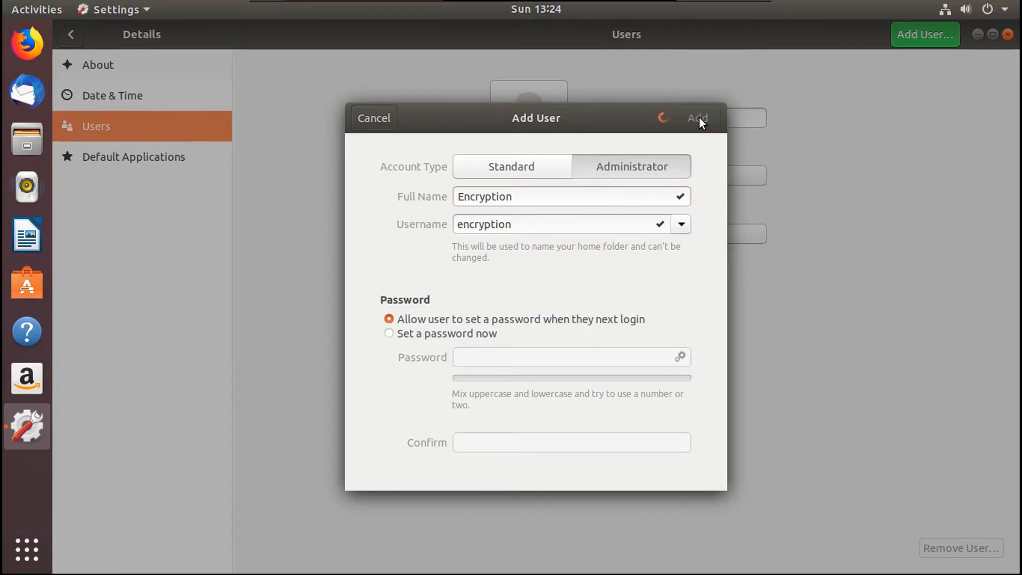
{"action": "left_click", "coordinate": [697, 118]}
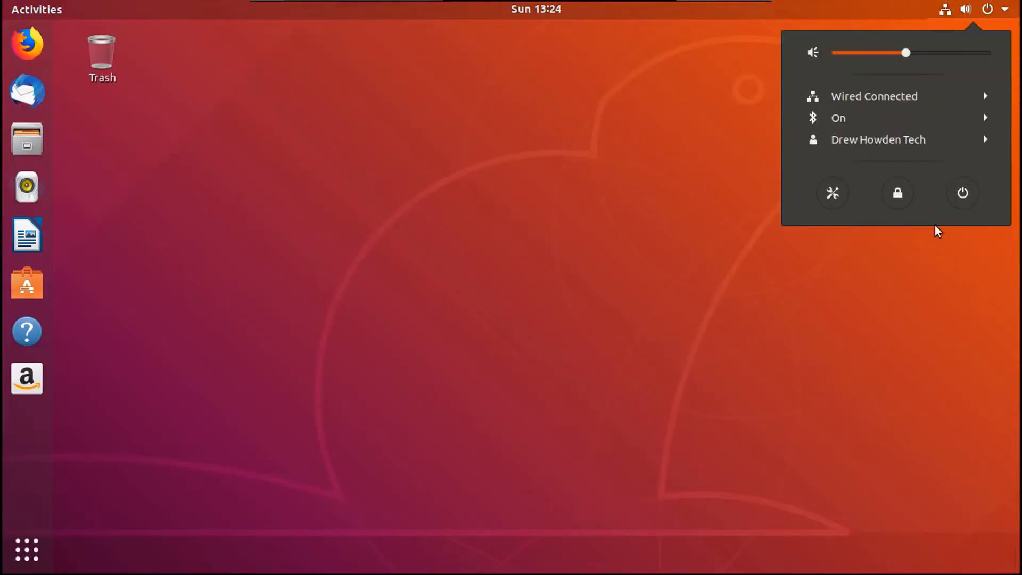
Log out of the Drew Howden Tech session so the login screen appears.
{"action": "left_click", "coordinate": [877, 140]}
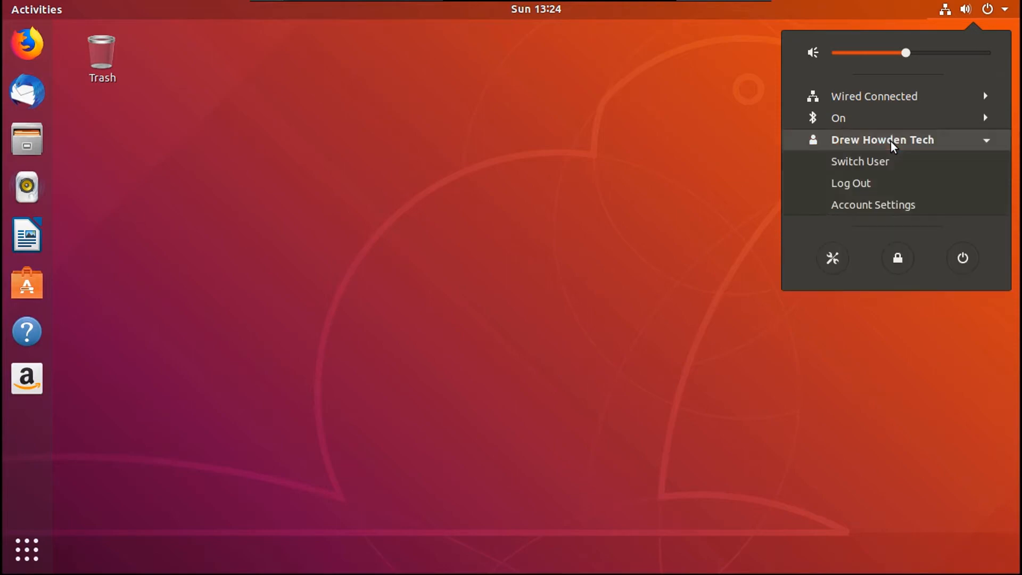
{"action": "left_click", "coordinate": [851, 183]}
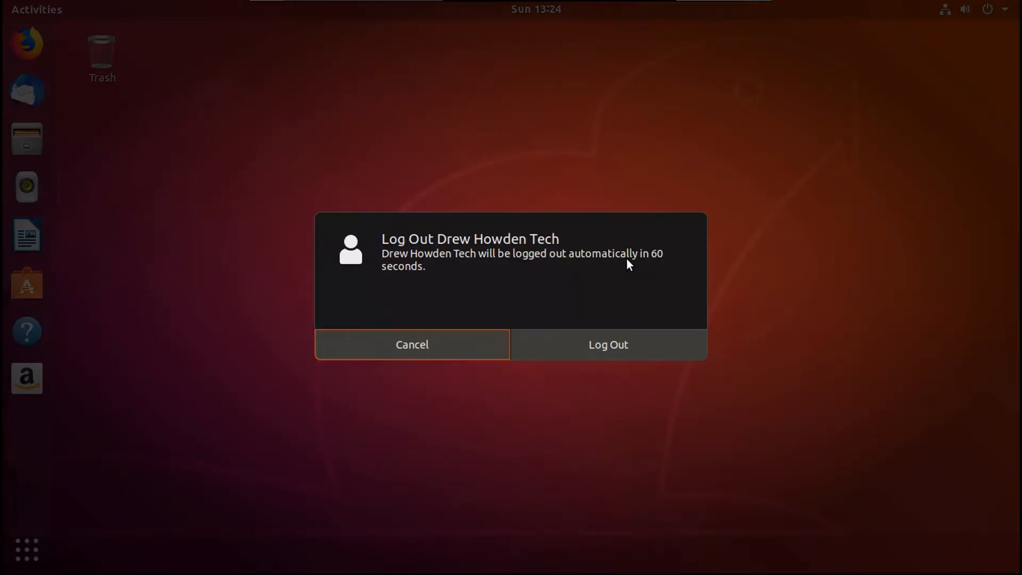
{"action": "left_click", "coordinate": [607, 344]}
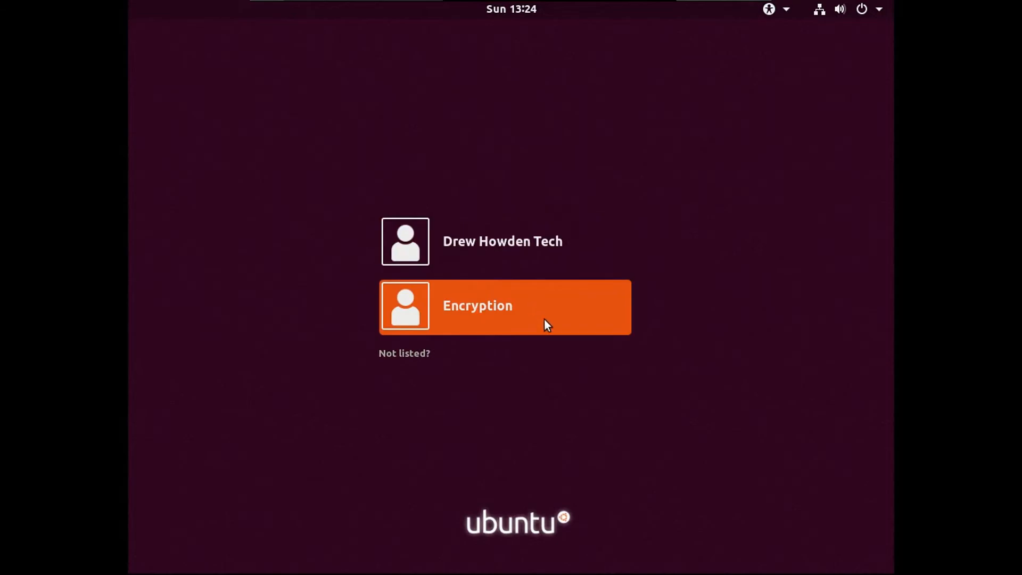
Sign in as Encryption, setting its new UNIX password at first login.
{"action": "left_click", "coordinate": [505, 307]}
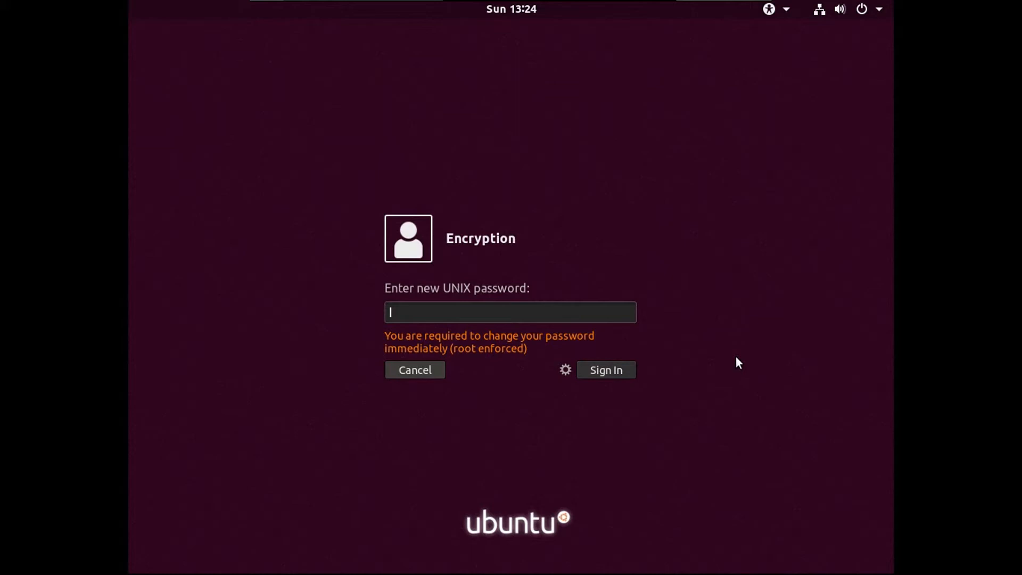
{"action": "type", "text": "•"}
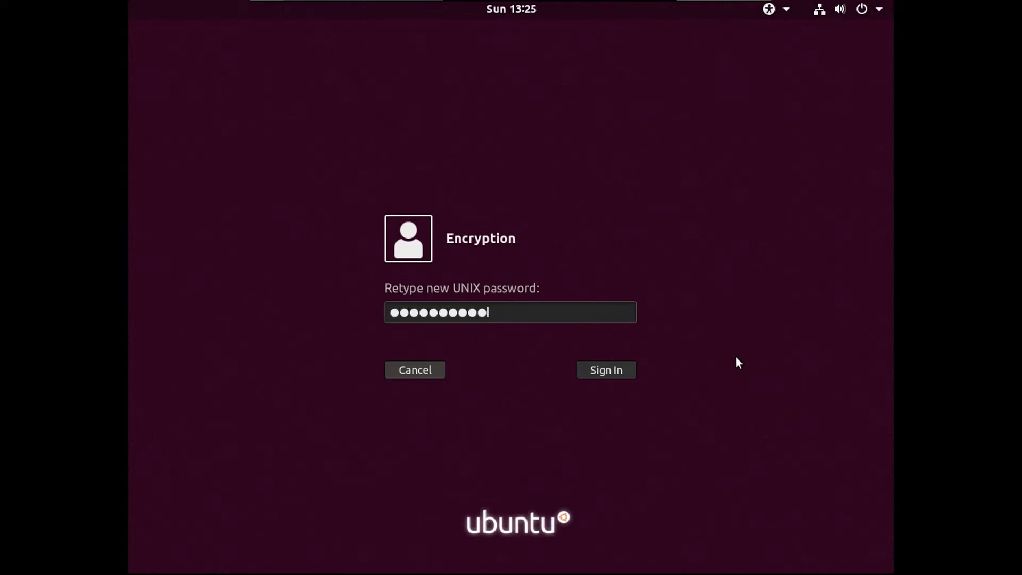
{"action": "left_click", "coordinate": [605, 370]}
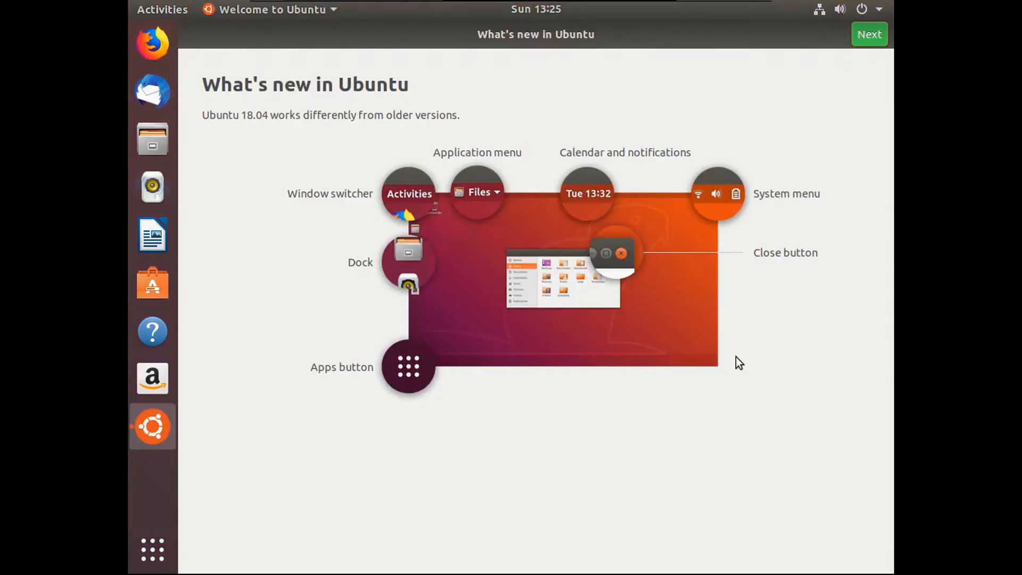
Step through the Welcome to Ubuntu tour pages and finish with Done.
{"action": "left_click", "coordinate": [869, 34]}
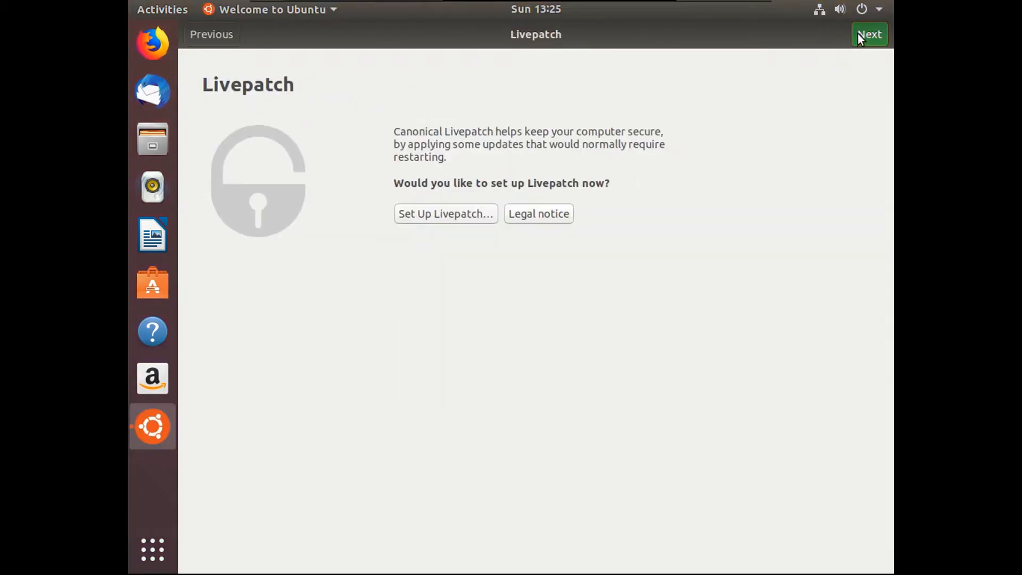
{"action": "left_click", "coordinate": [868, 34]}
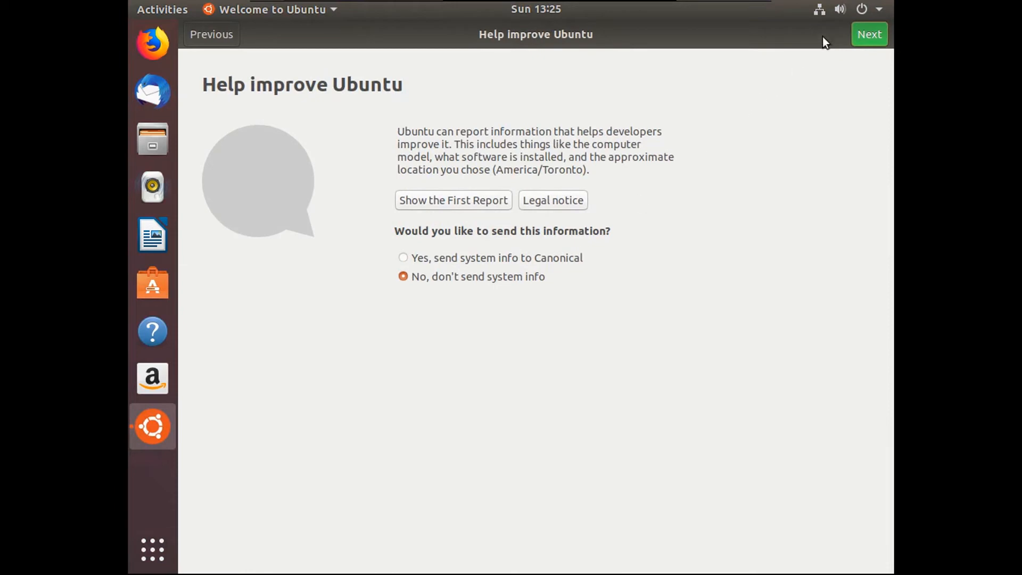
{"action": "left_click", "coordinate": [868, 34]}
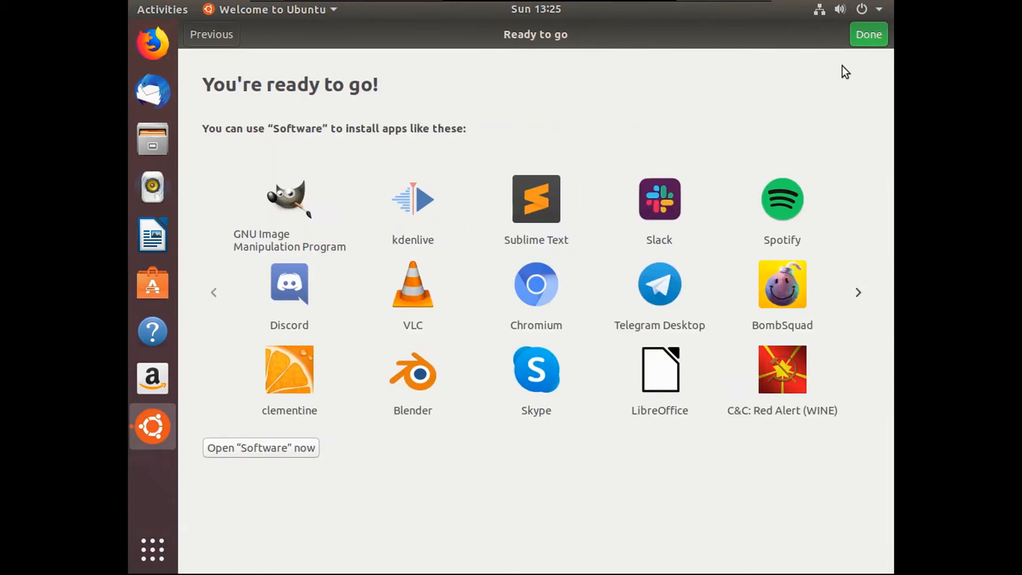
{"action": "left_click", "coordinate": [867, 34]}
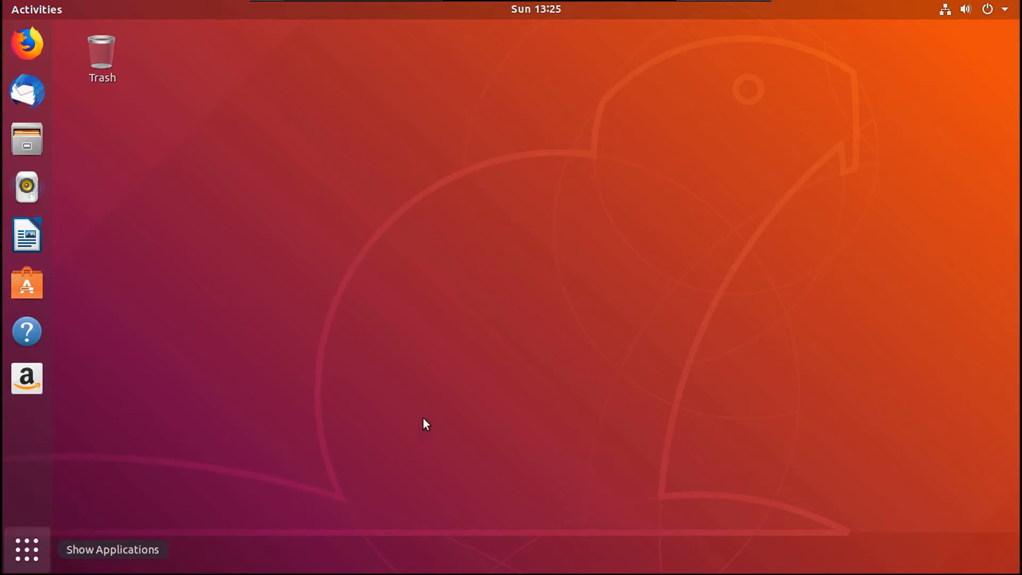
{"action": "mouse_move", "coordinate": [567, 326]}
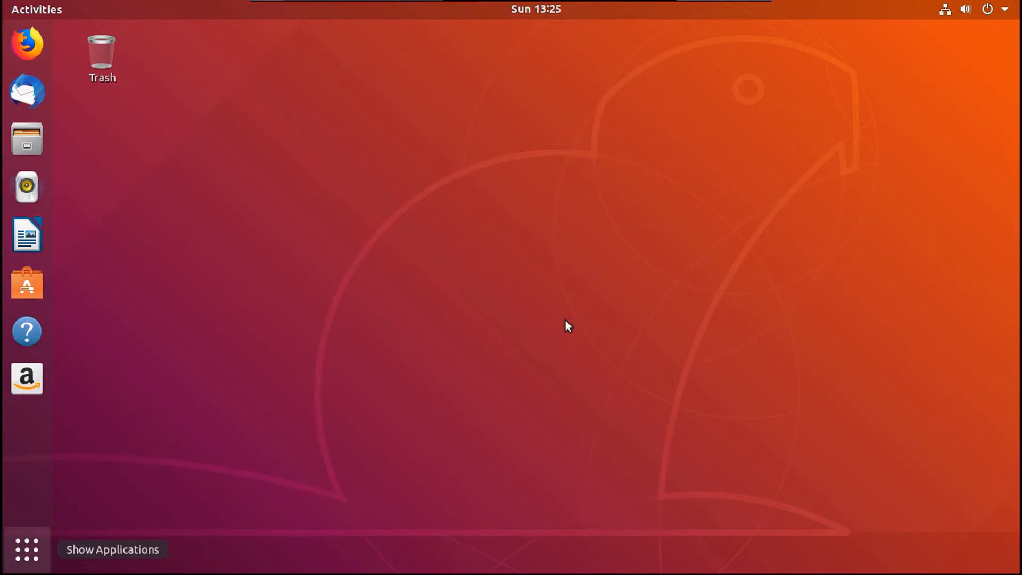
{"action": "left_click", "coordinate": [25, 550]}
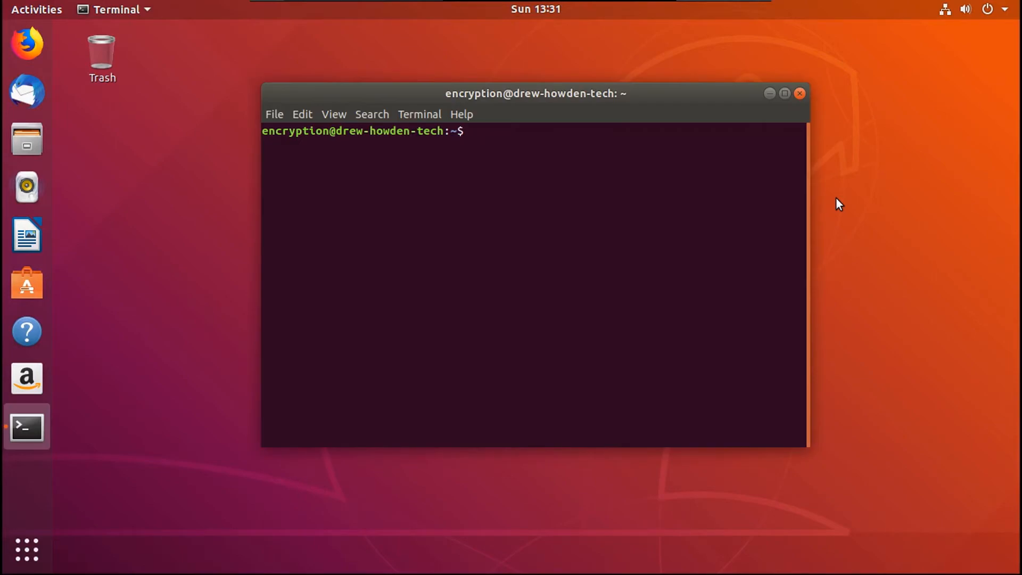
Run 'sudo apt-get install ecryptfs-utils cryptsetup'.
{"action": "type", "text": "sud"}
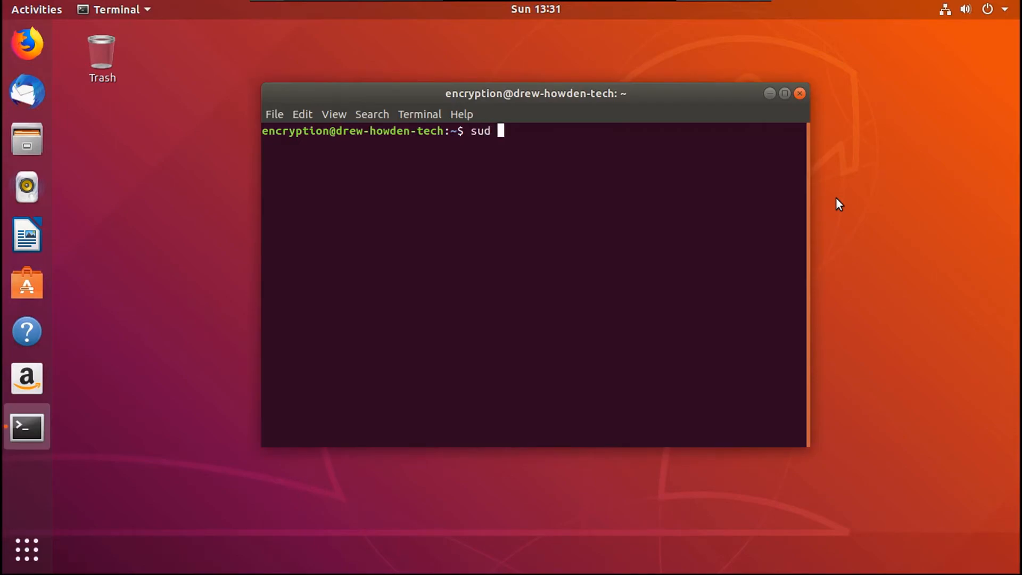
{"action": "type", "text": "o"}
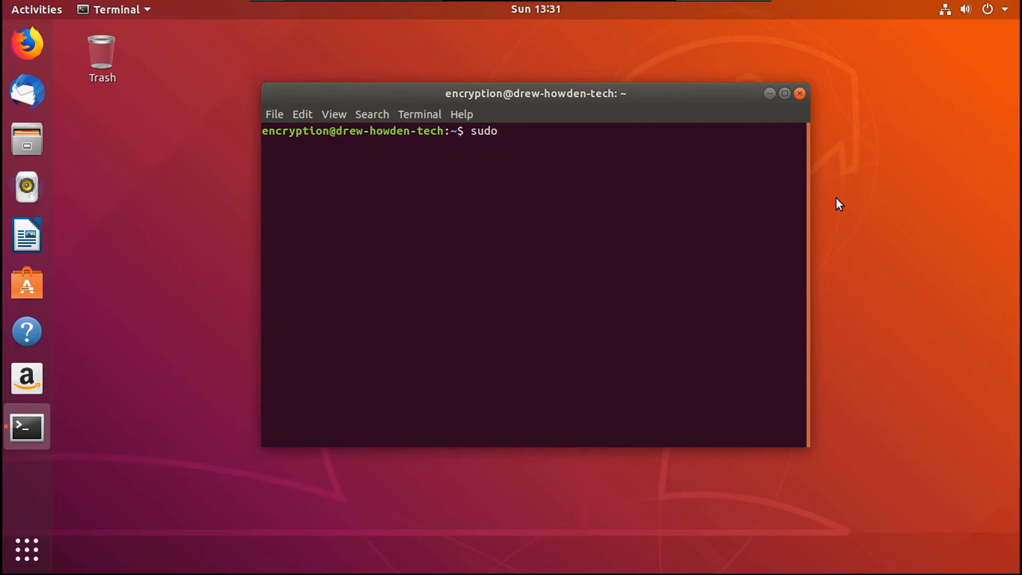
{"action": "type", "text": "apt-"}
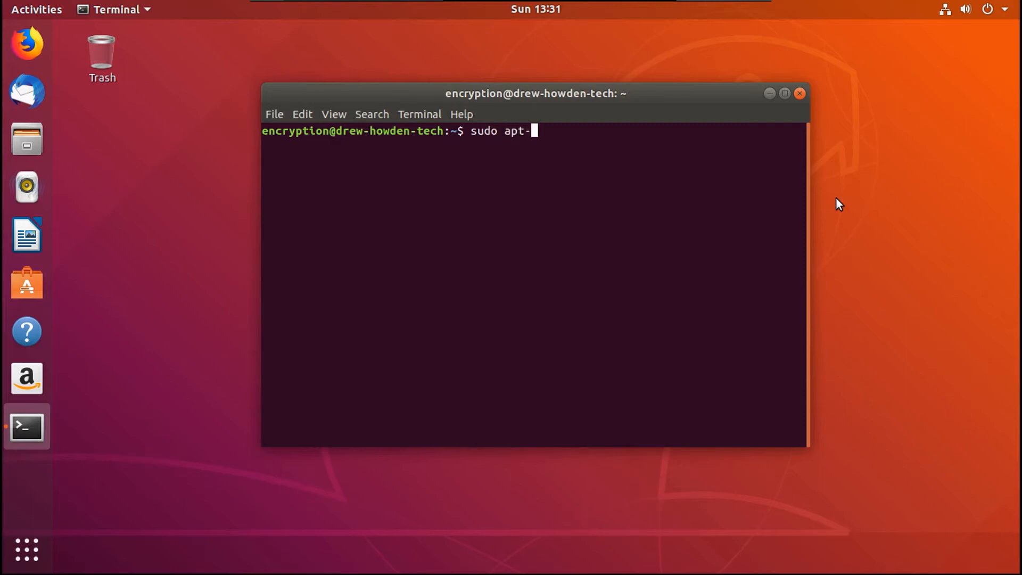
{"action": "type", "text": "get inst"}
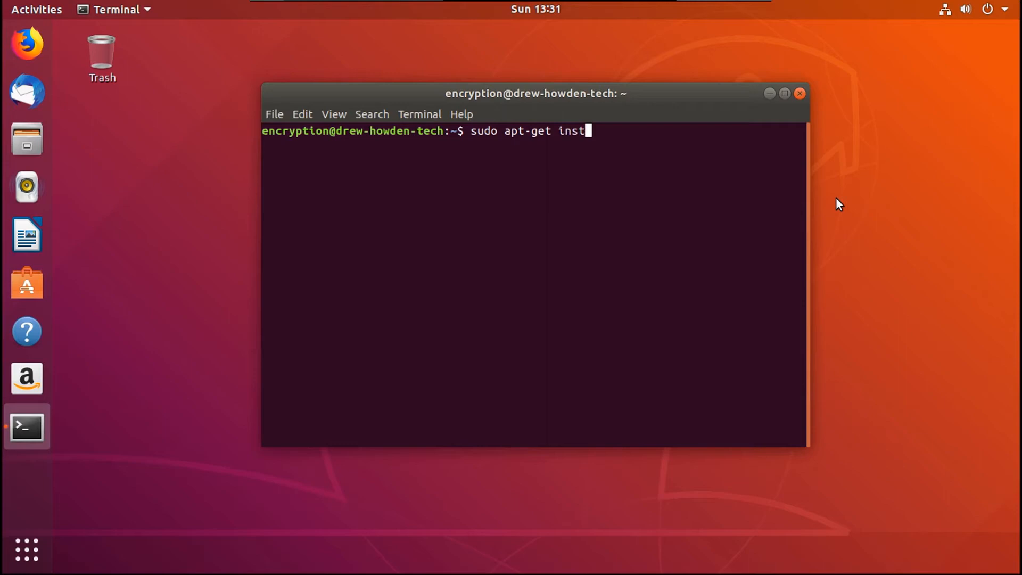
{"action": "type", "text": "all e"}
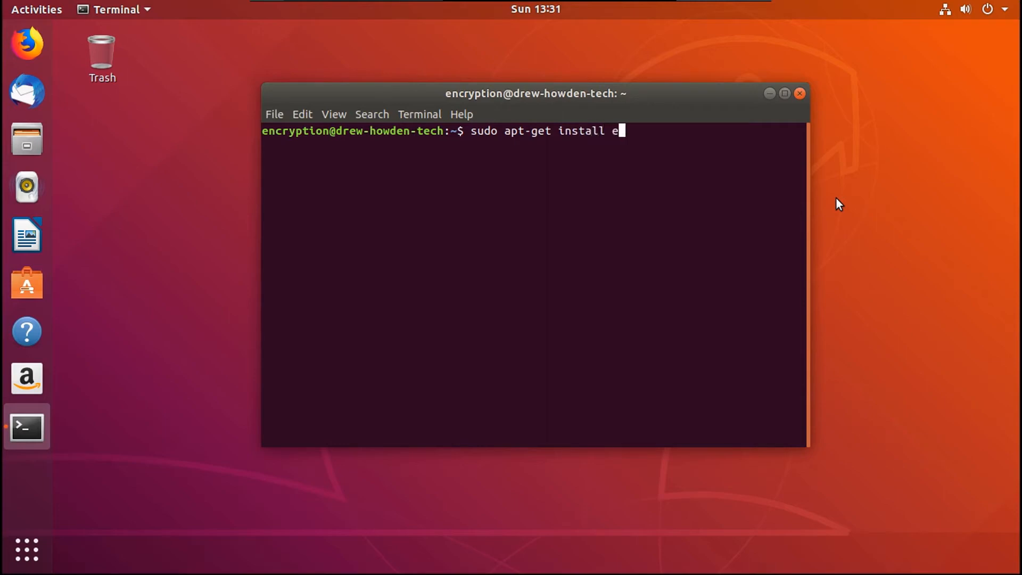
{"action": "type", "text": "cryp"}
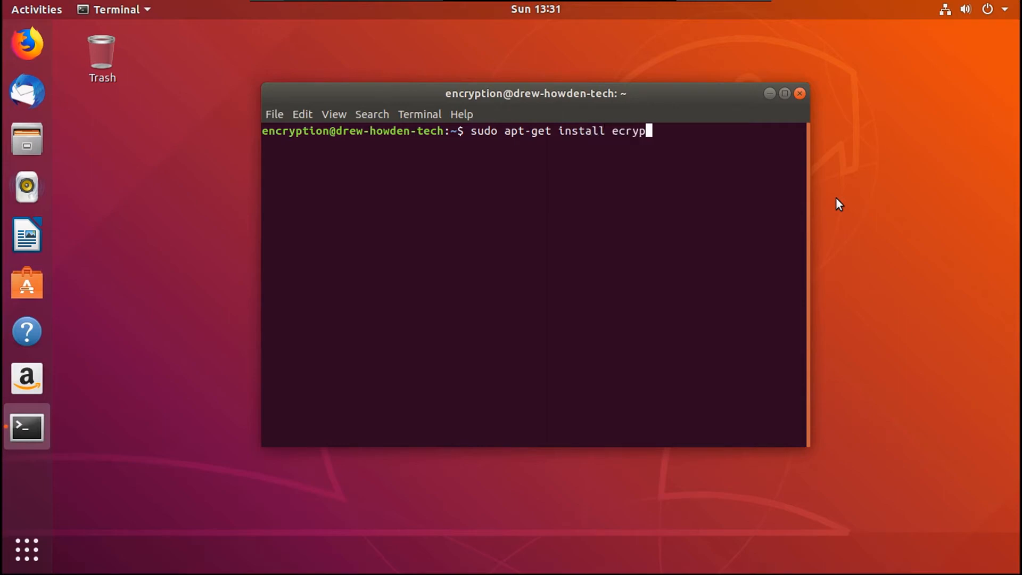
{"action": "type", "text": "tfs-u"}
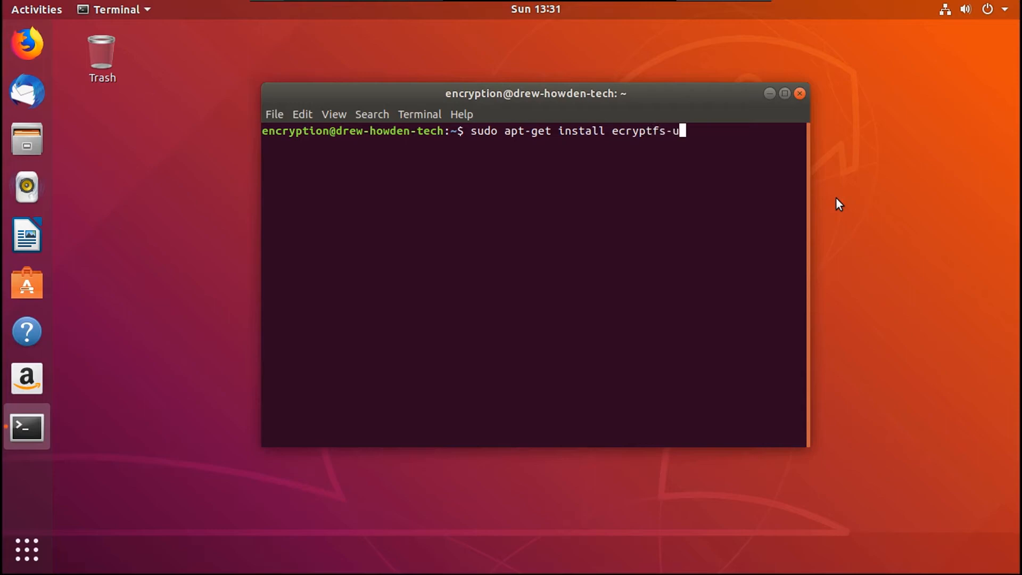
{"action": "type", "text": "tils cry"}
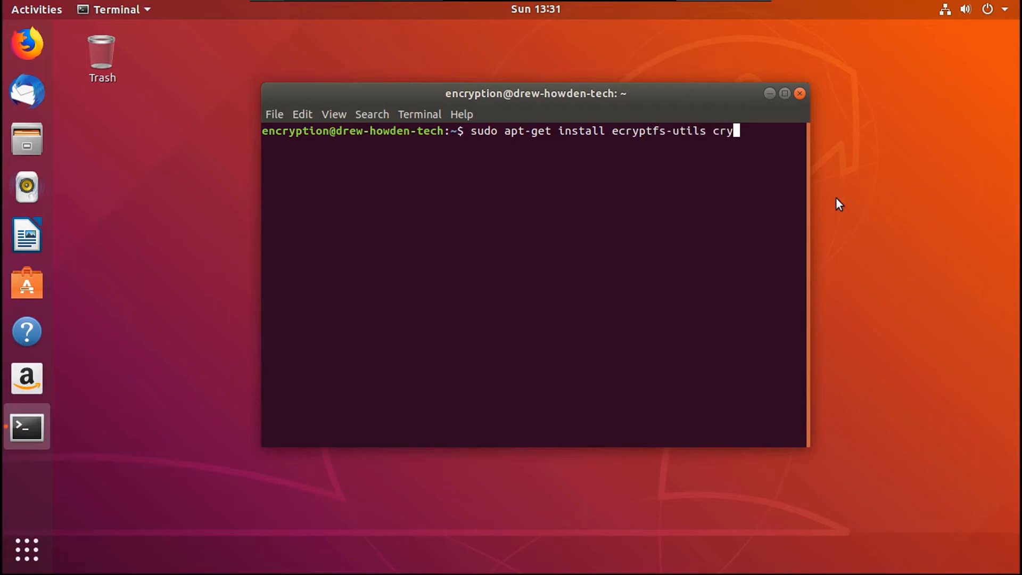
{"action": "type", "text": "t"}
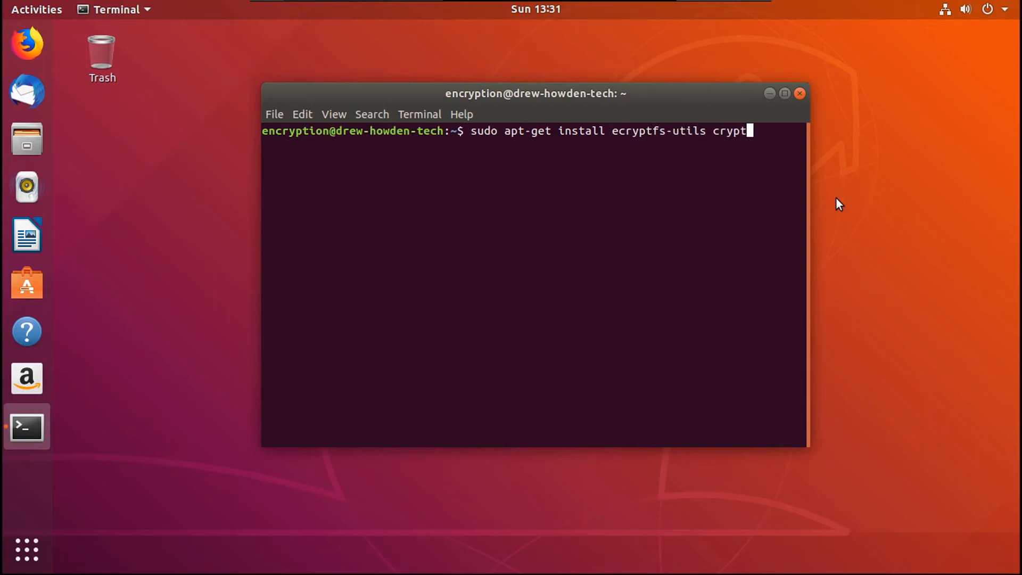
{"action": "type", "text": "setup"}
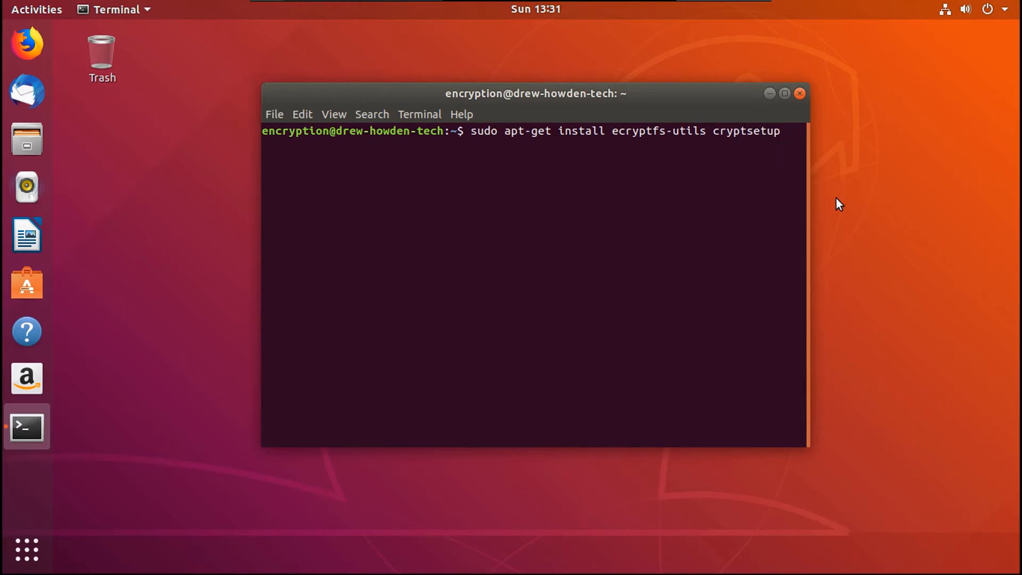
{"action": "key", "text": "Return"}
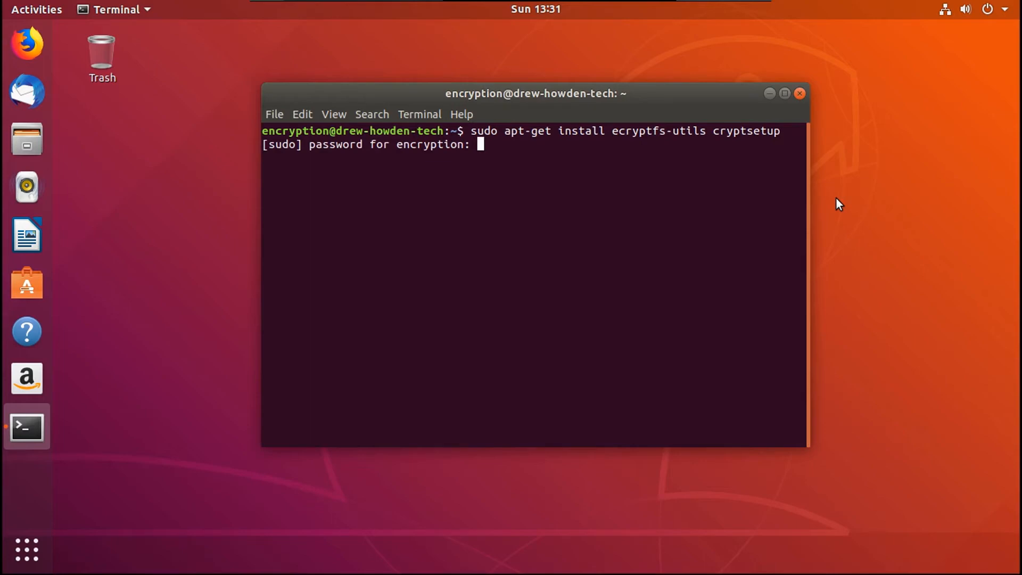
Supply the sudo password and answer 'y' to confirm installing the packages.
{"action": "key", "text": "Return"}
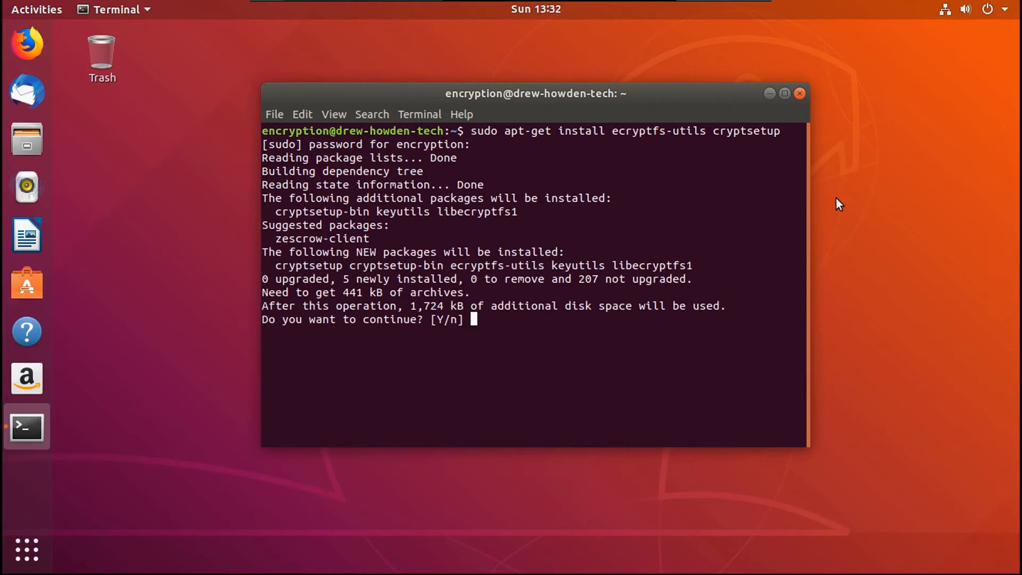
{"action": "type", "text": "y"}
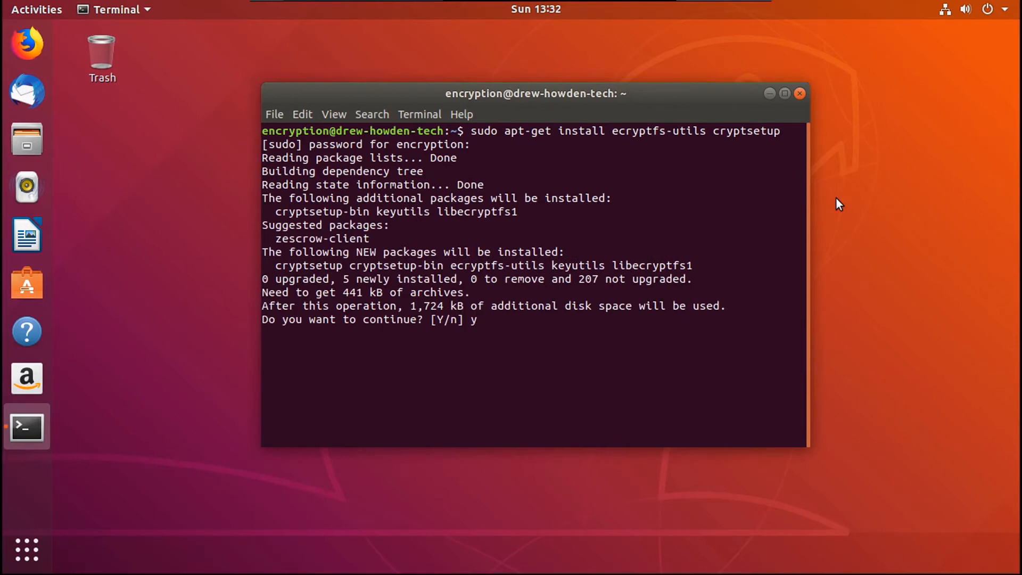
{"action": "key", "text": "Return"}
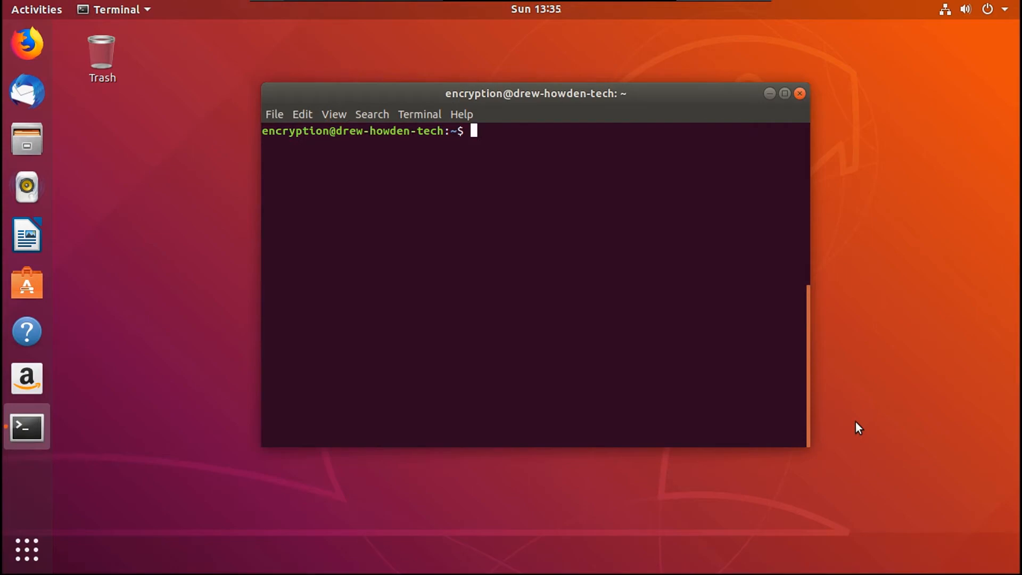
Run 'sudo ecryptfs-migrate-home -u drew' to encrypt drew's home folder.
{"action": "type", "text": "sudo e"}
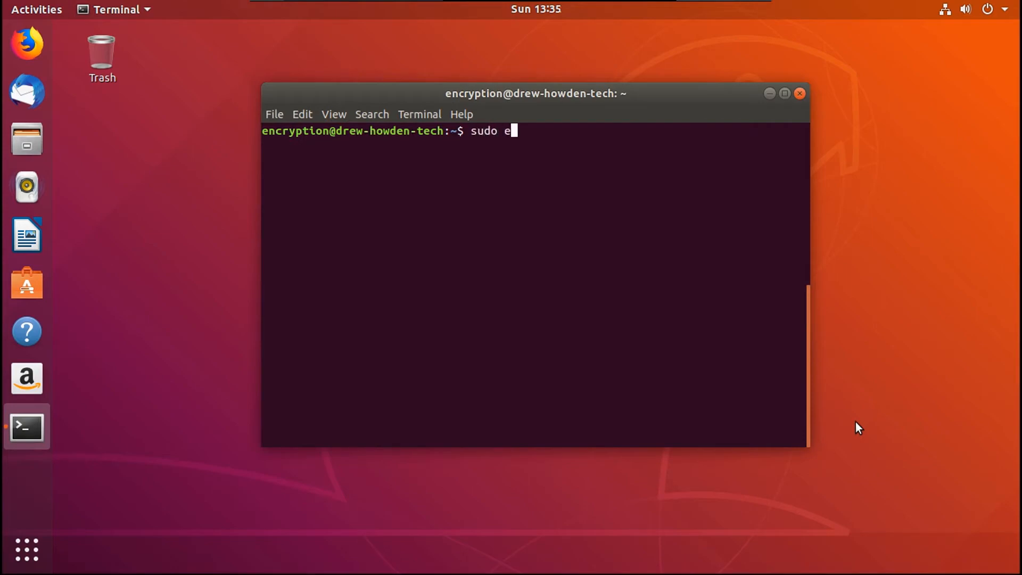
{"action": "type", "text": "cry"}
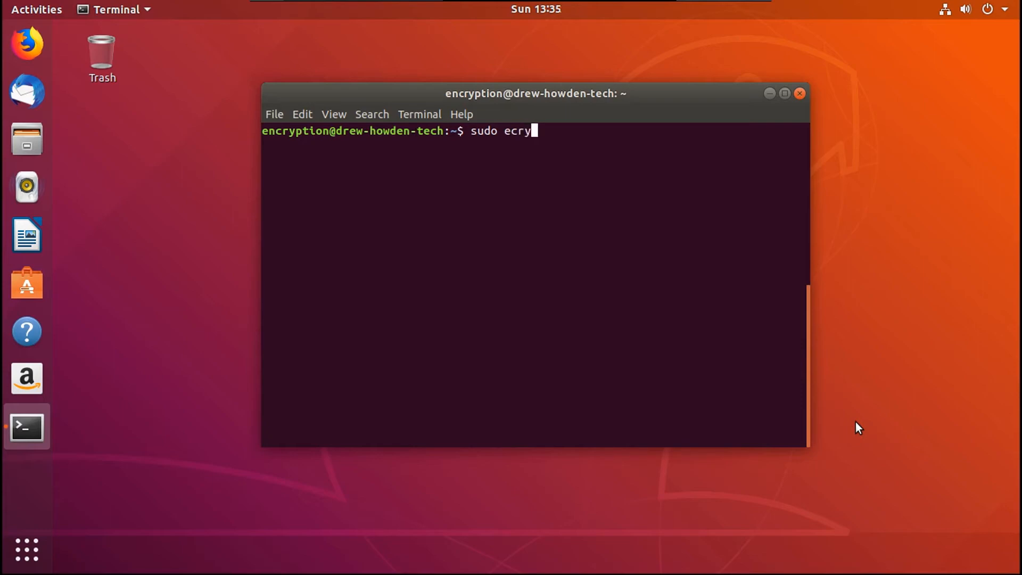
{"action": "type", "text": "ptfs-"}
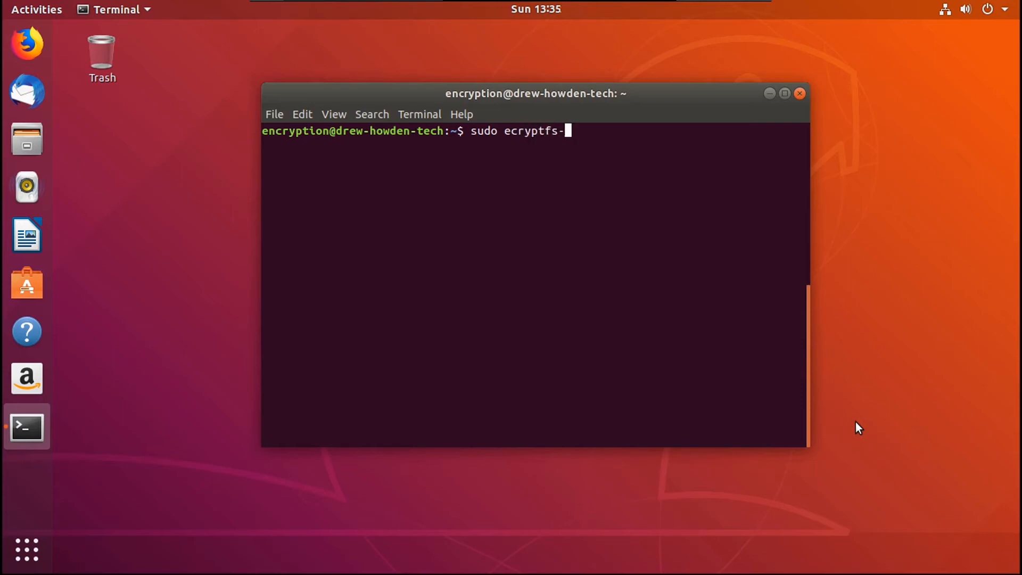
{"action": "type", "text": "migrate"}
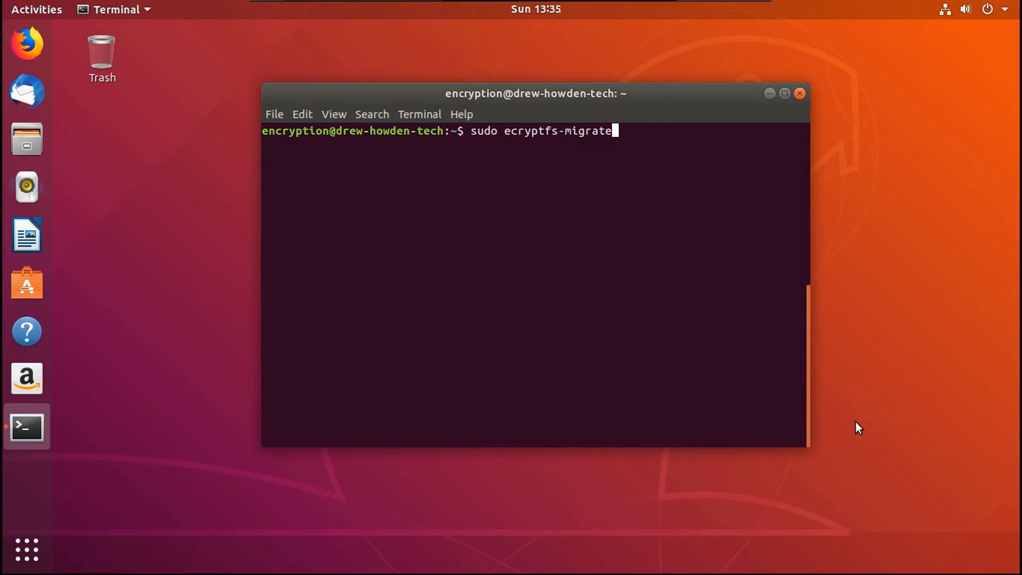
{"action": "type", "text": "-home"}
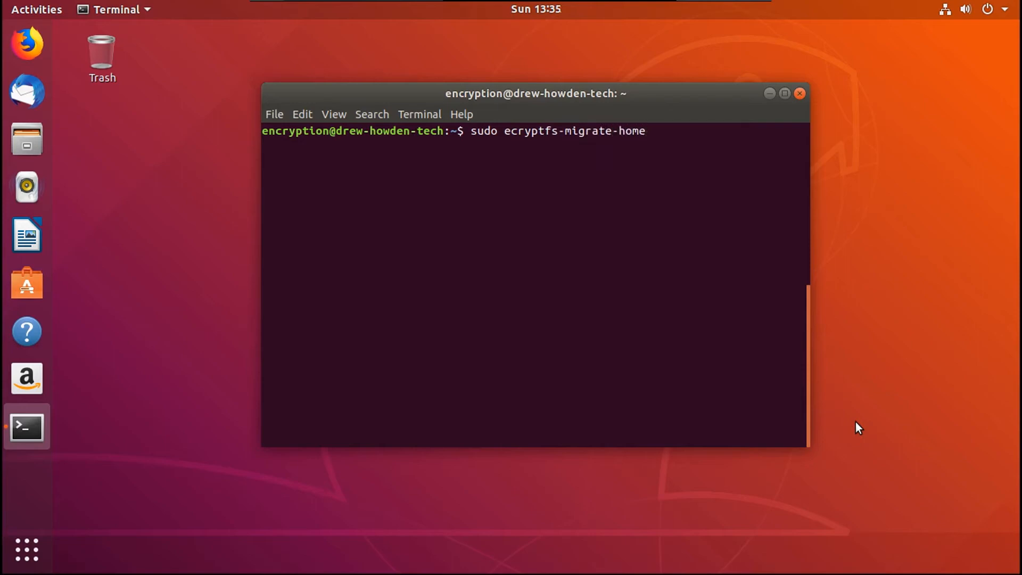
{"action": "type", "text": "-u dr"}
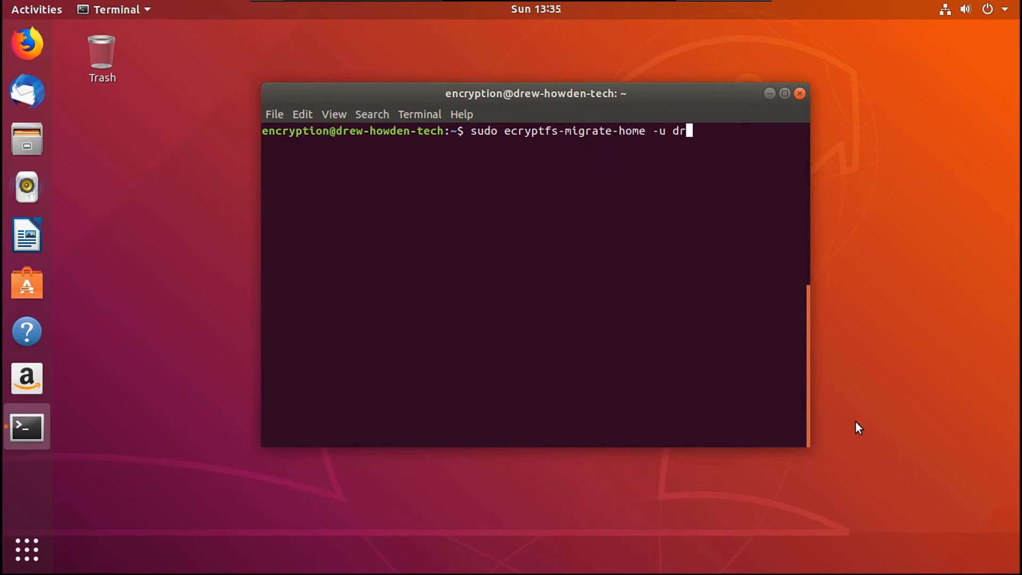
{"action": "type", "text": "ew"}
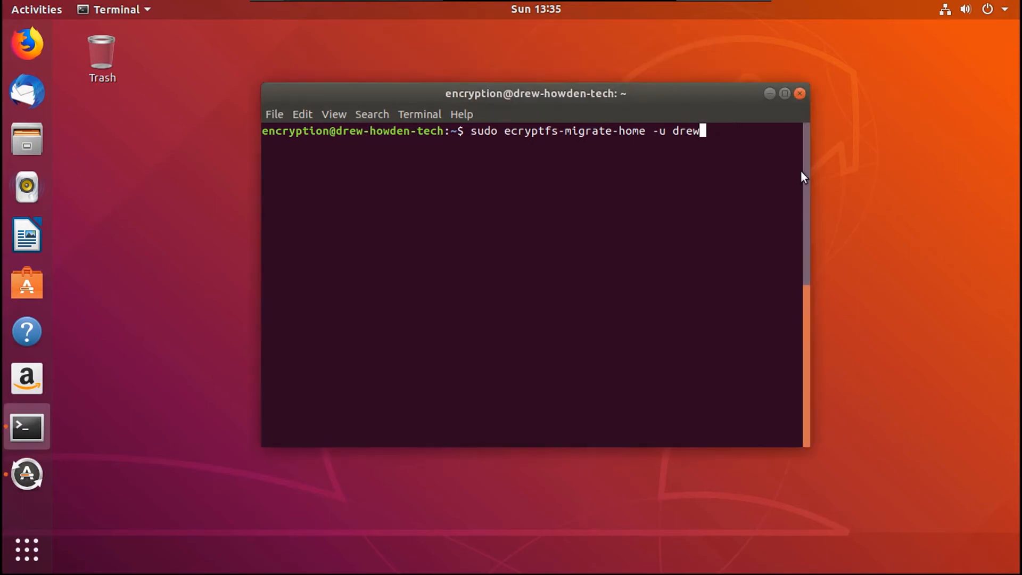
{"action": "key", "text": "Return"}
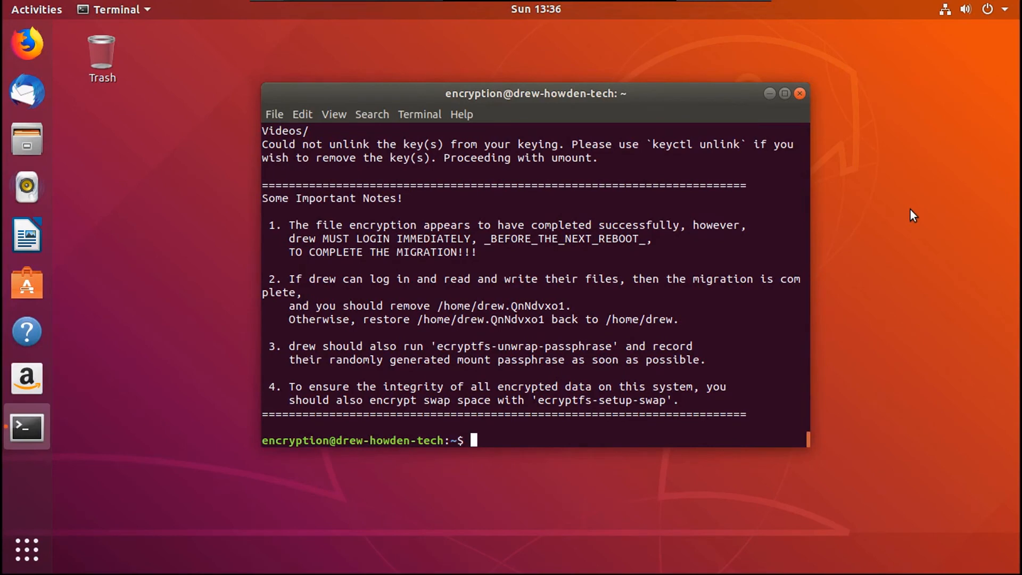
Close Terminal and log out of the Encryption session.
{"action": "left_click", "coordinate": [800, 94]}
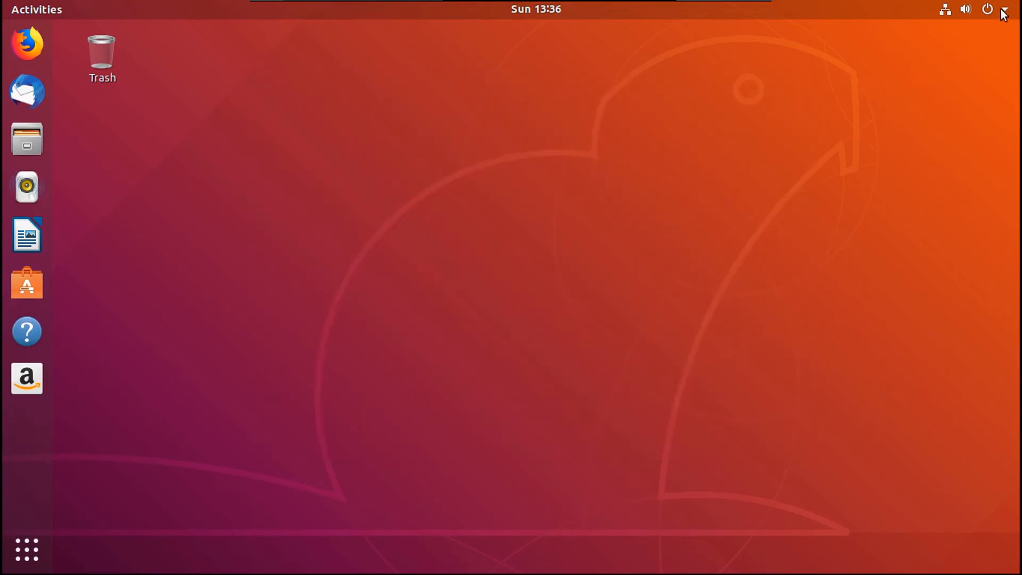
{"action": "left_click", "coordinate": [1003, 10]}
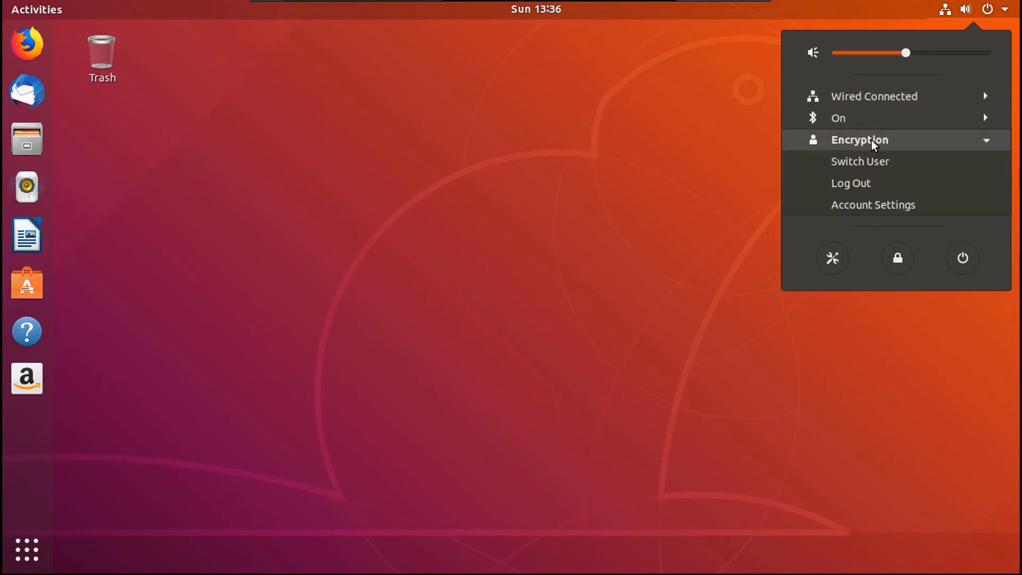
{"action": "left_click", "coordinate": [850, 183]}
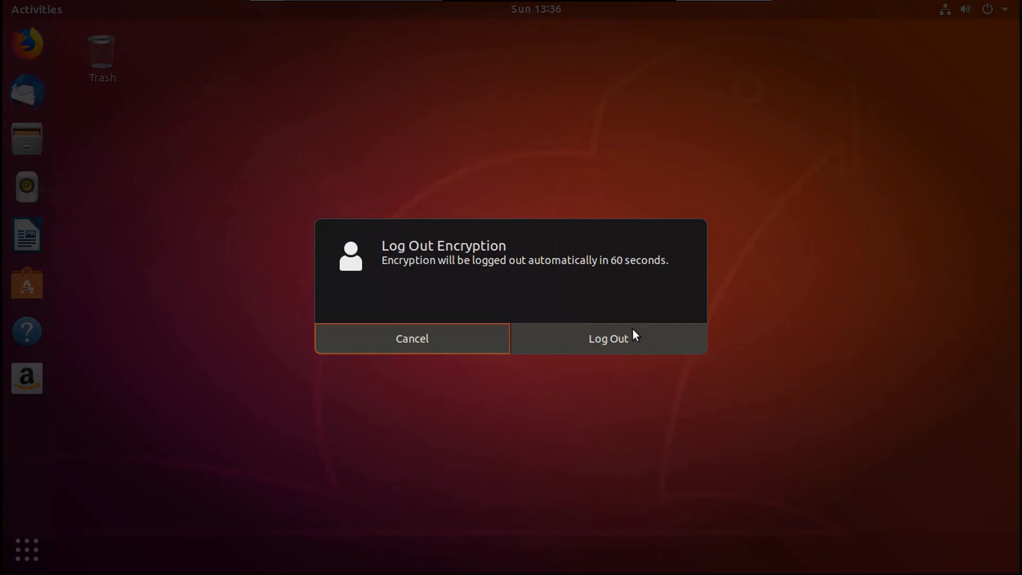
{"action": "left_click", "coordinate": [608, 338]}
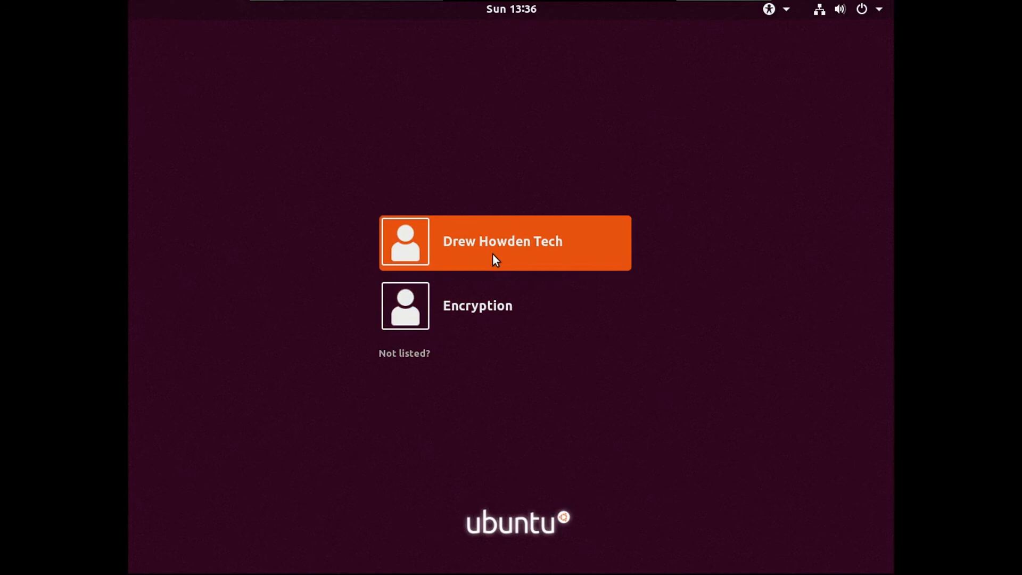
Sign back in as the main Drew Howden Tech user with his password.
{"action": "left_click", "coordinate": [502, 242]}
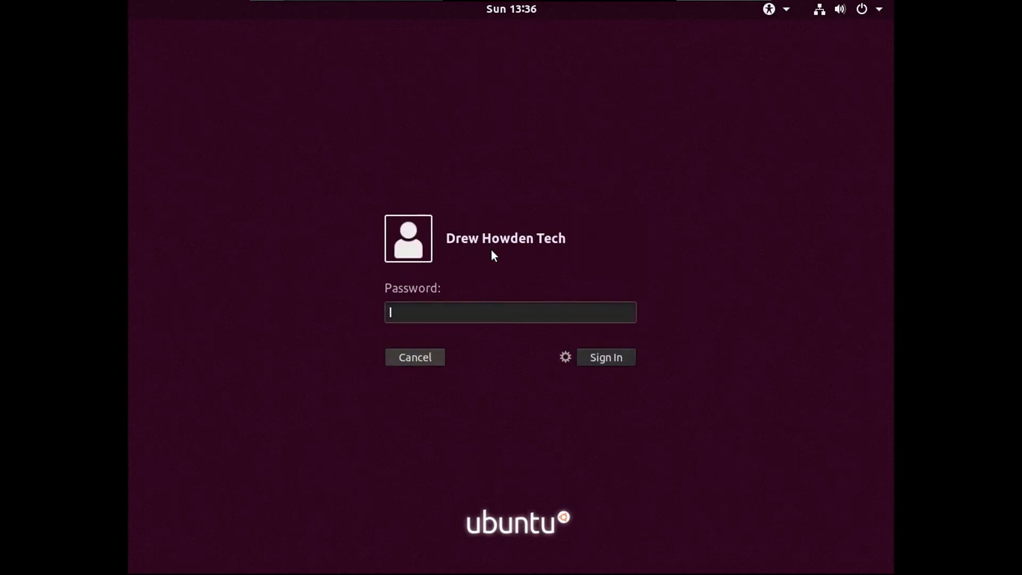
{"action": "type", "text": "password"}
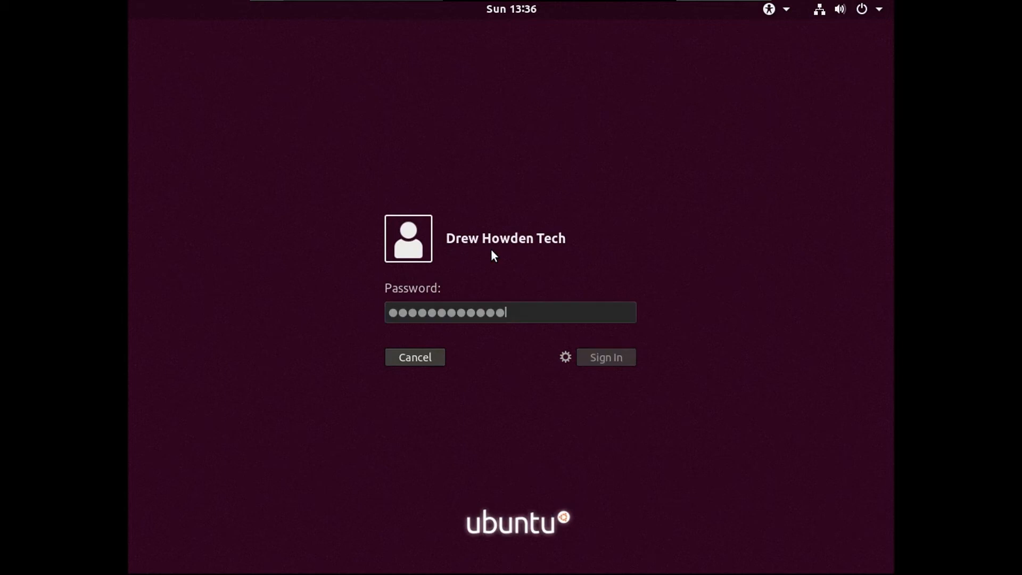
{"action": "left_click", "coordinate": [605, 357]}
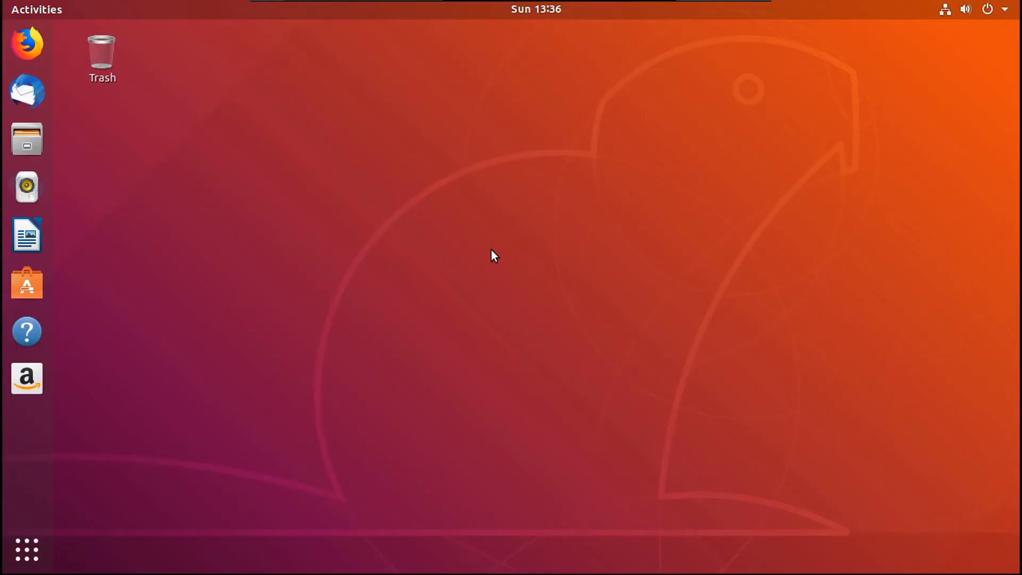
{"action": "mouse_move", "coordinate": [207, 389]}
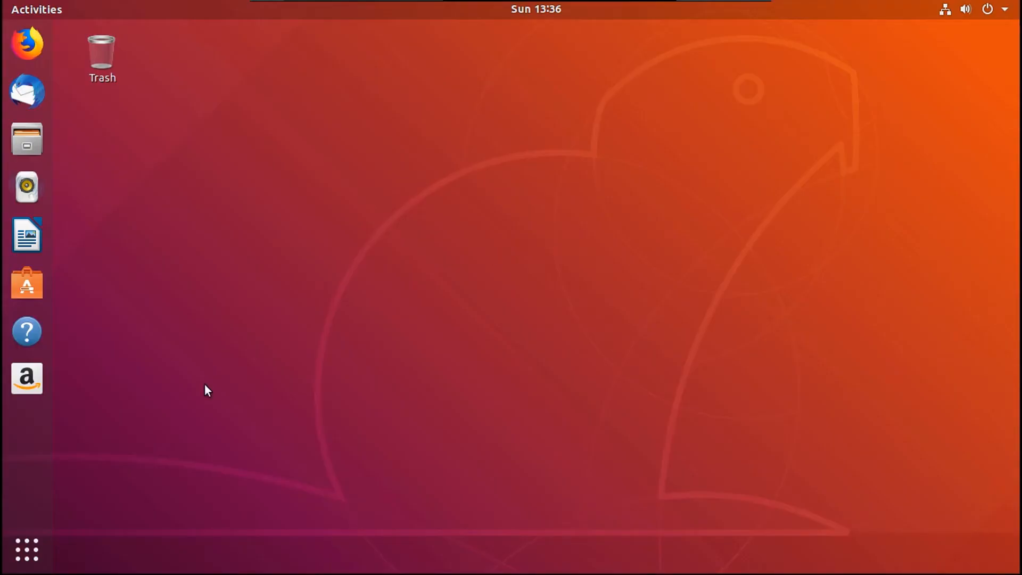
{"action": "mouse_move", "coordinate": [988, 10]}
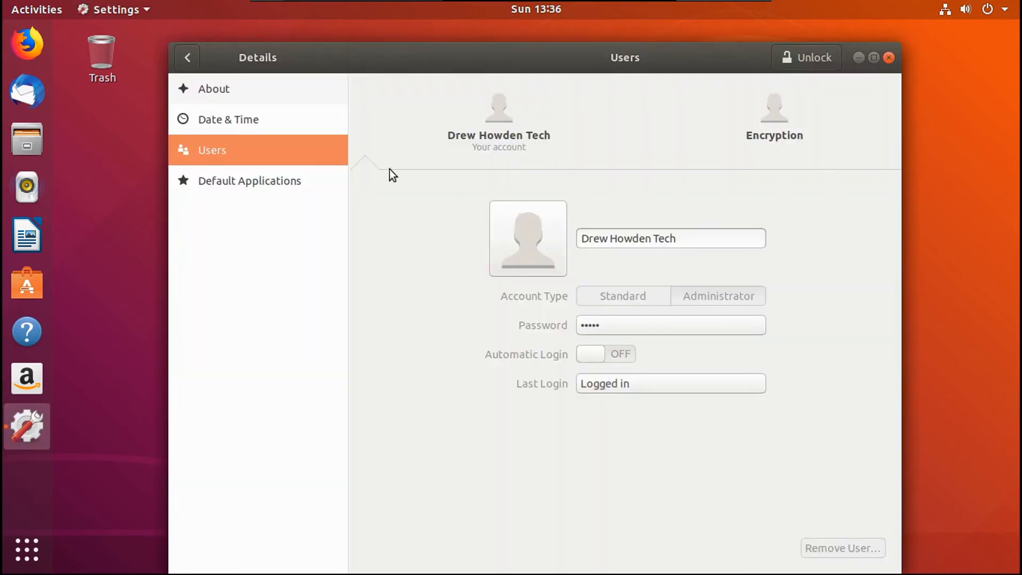
Select the Encryption account, unlock Users by authenticating, then close Settings.
{"action": "left_click", "coordinate": [774, 117]}
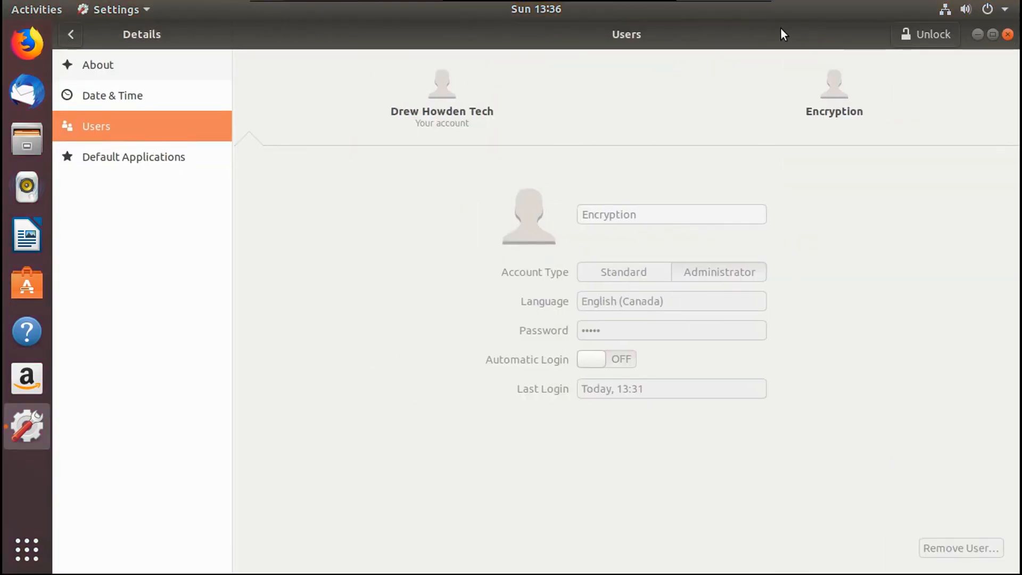
{"action": "left_click", "coordinate": [931, 34]}
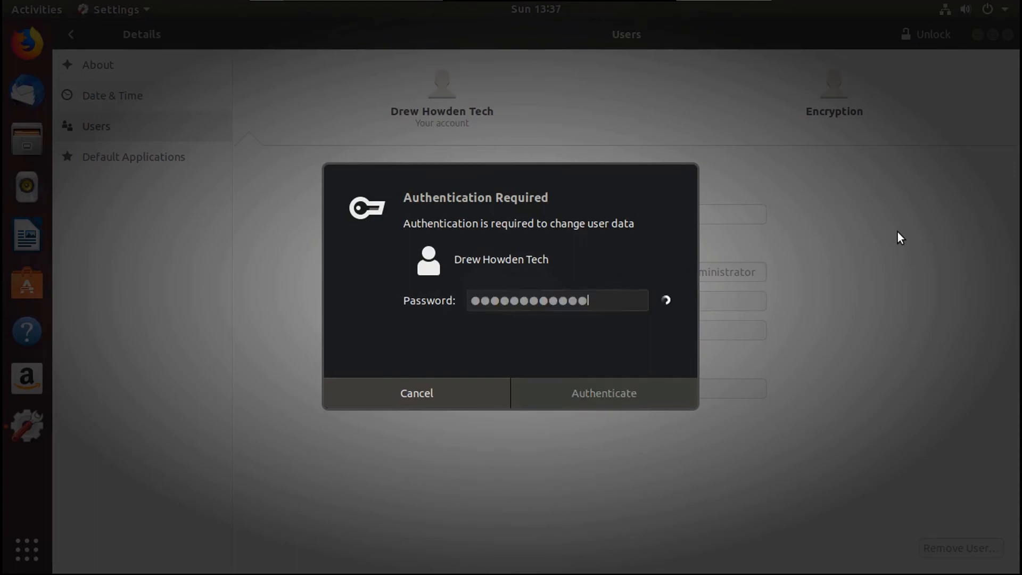
{"action": "left_click", "coordinate": [602, 393]}
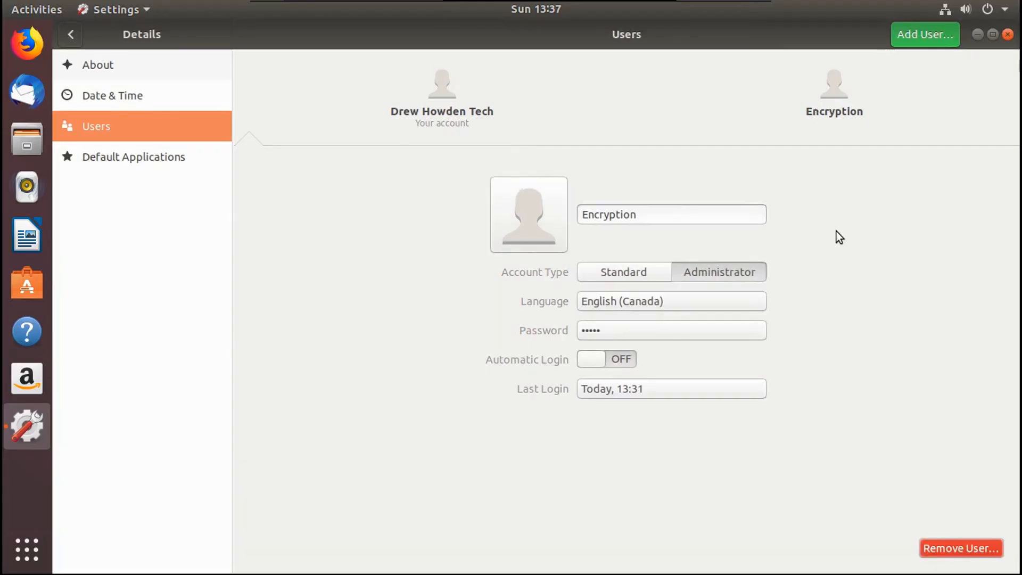
{"action": "left_click", "coordinate": [960, 548]}
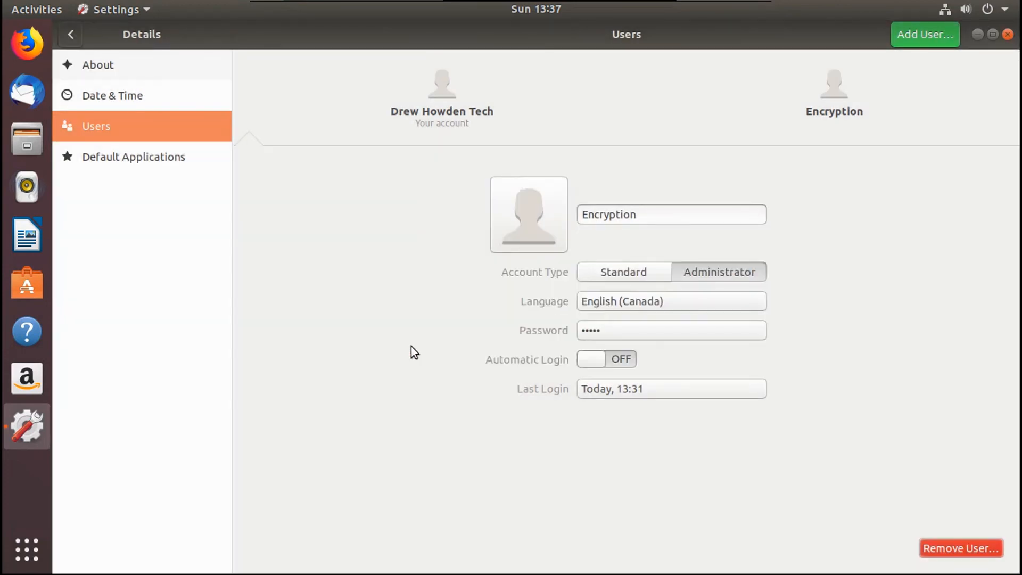
{"action": "left_click", "coordinate": [440, 86]}
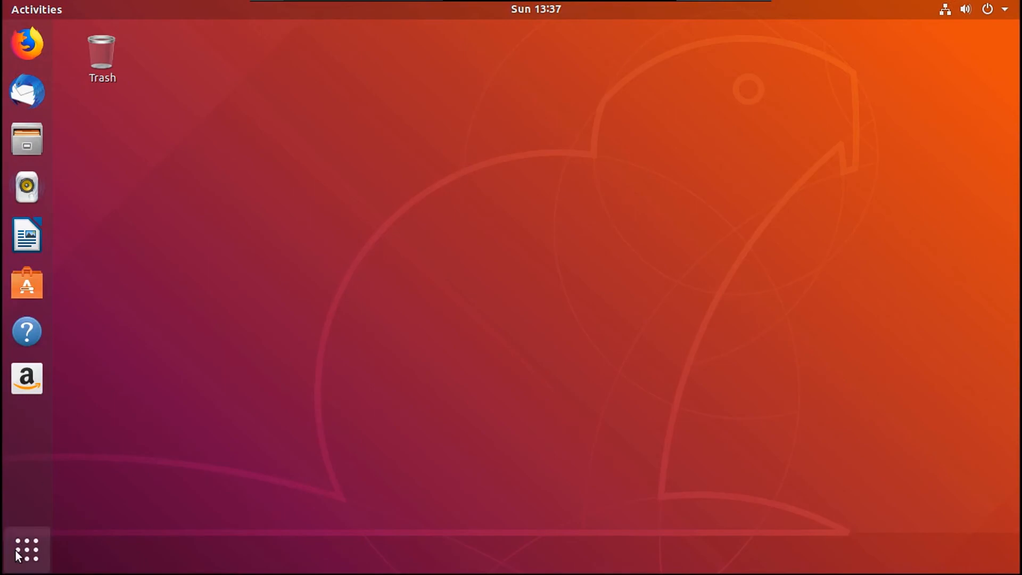
Launch Terminal and run sudo nautilus to start Files with administrator rights.
{"action": "left_click", "coordinate": [26, 549]}
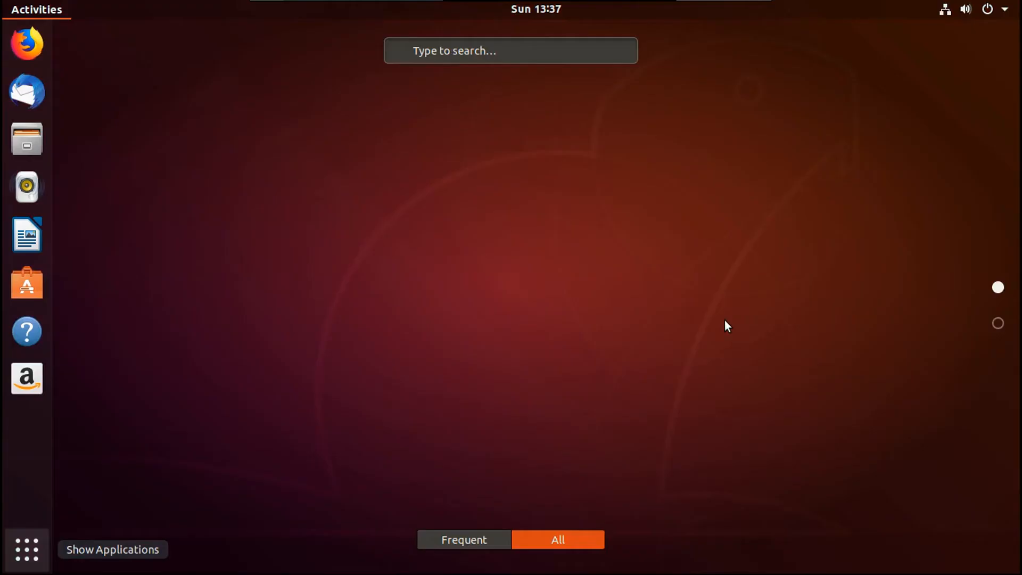
{"action": "scroll", "scroll_direction": "down", "scroll_amount": 3}
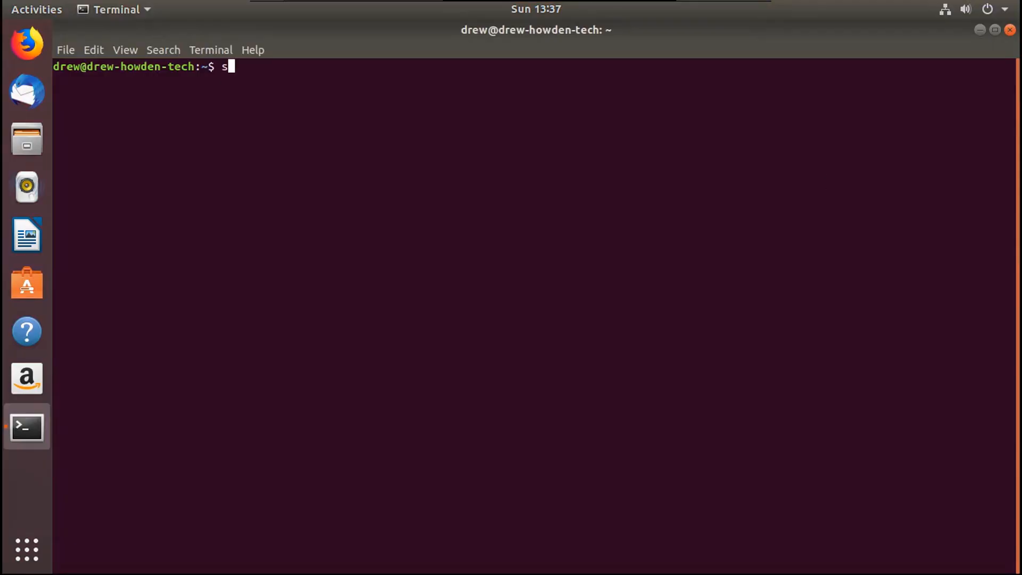
{"action": "type", "text": "udo na"}
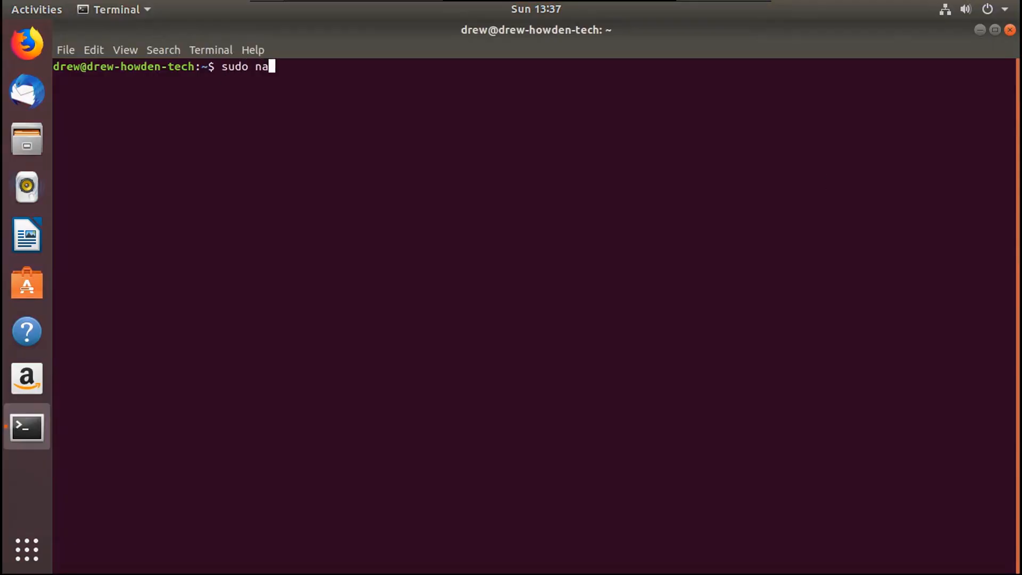
{"action": "type", "text": "utilus"}
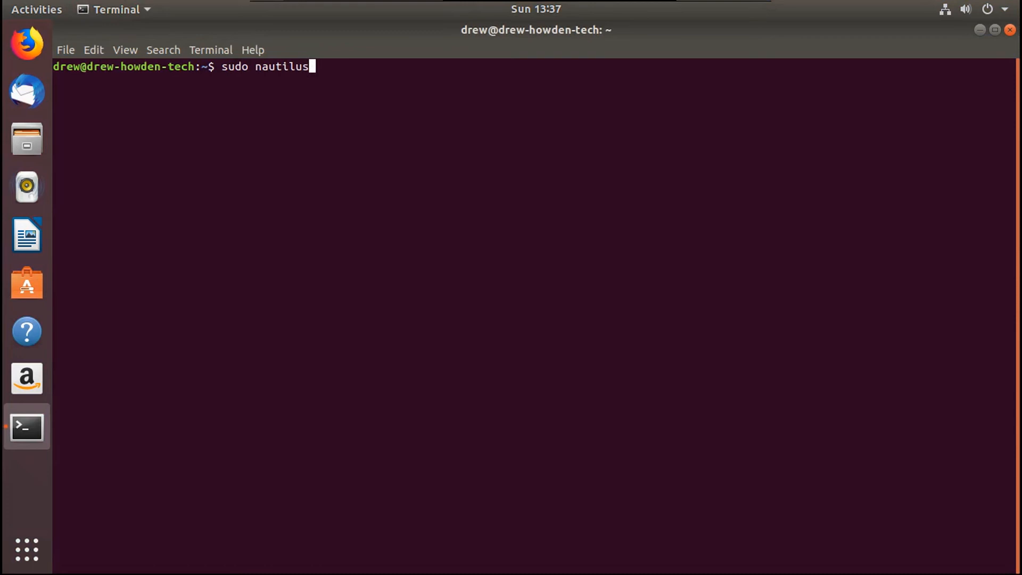
{"action": "key", "text": "Return"}
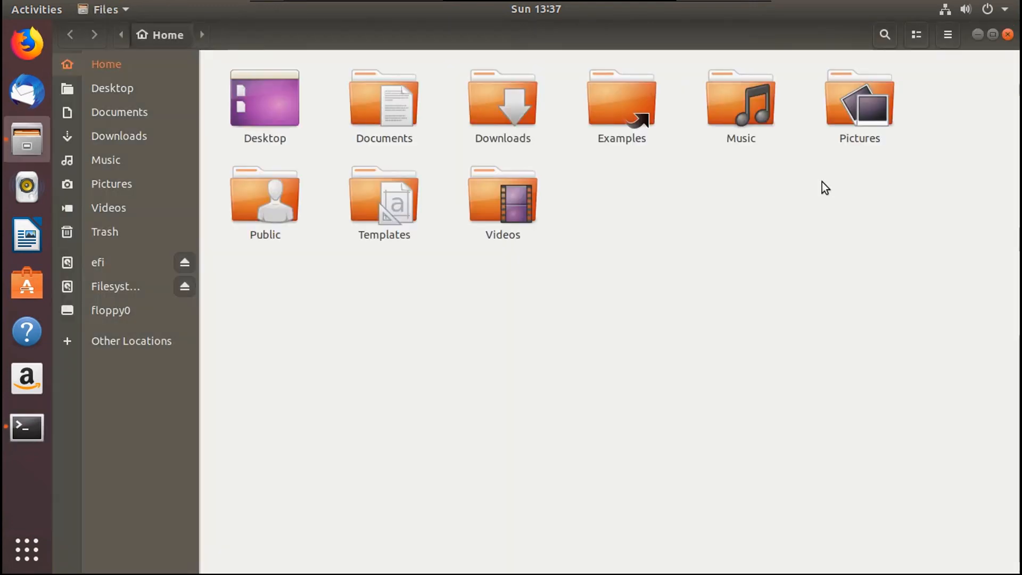
Browse from the root file system into the /home folder.
{"action": "left_click", "coordinate": [110, 310]}
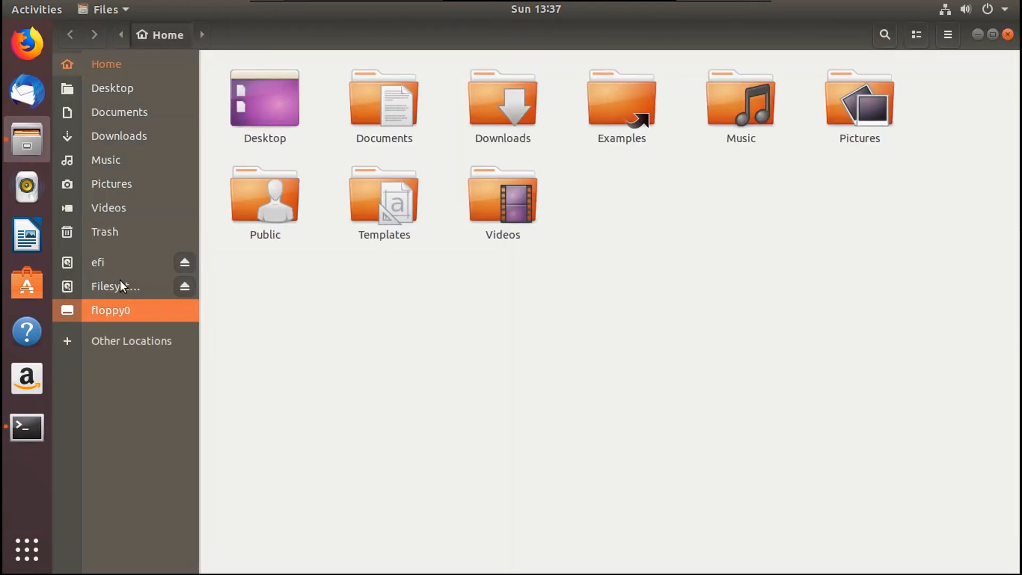
{"action": "left_click", "coordinate": [115, 286]}
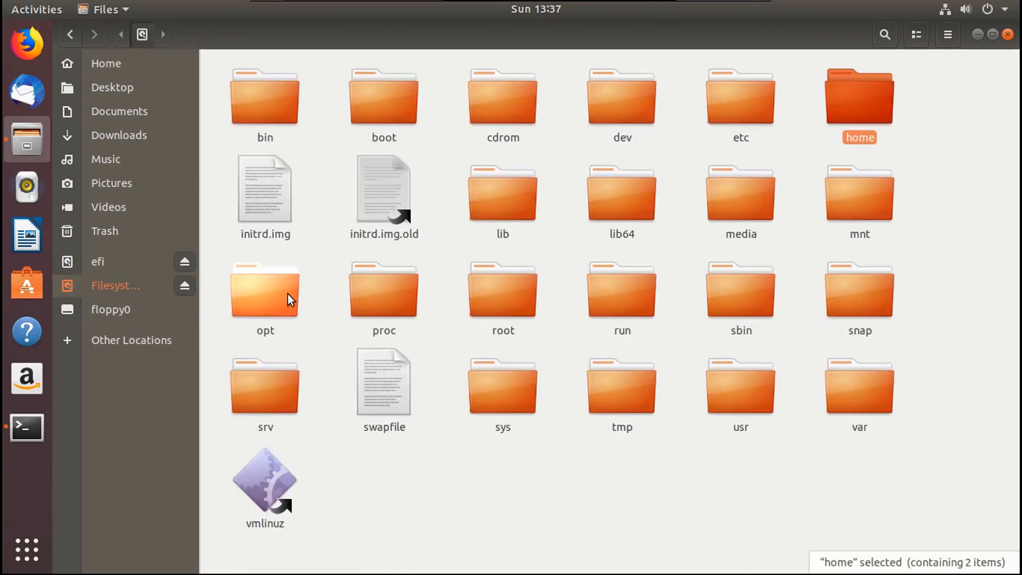
{"action": "mouse_move", "coordinate": [571, 225]}
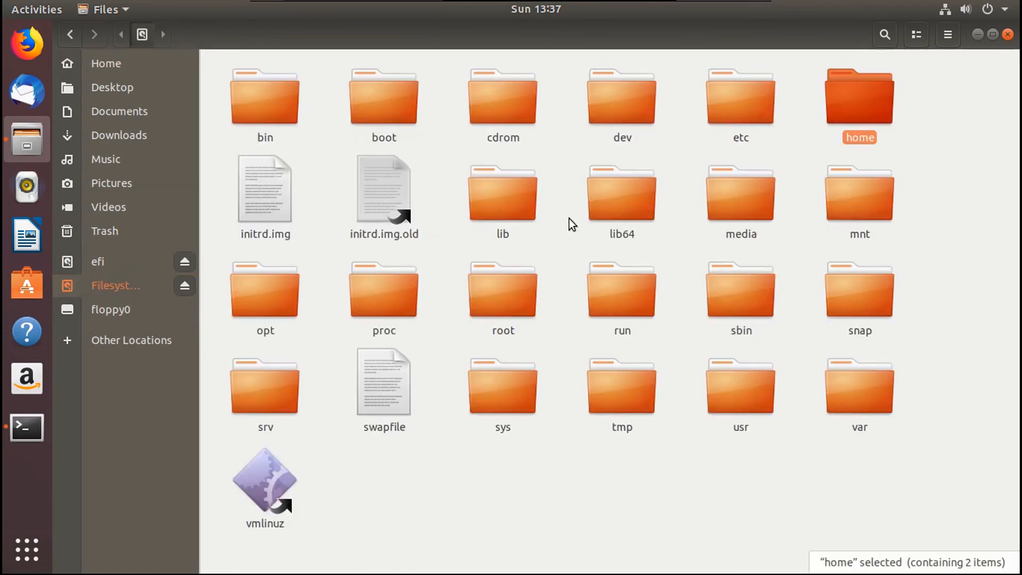
{"action": "mouse_move", "coordinate": [844, 121]}
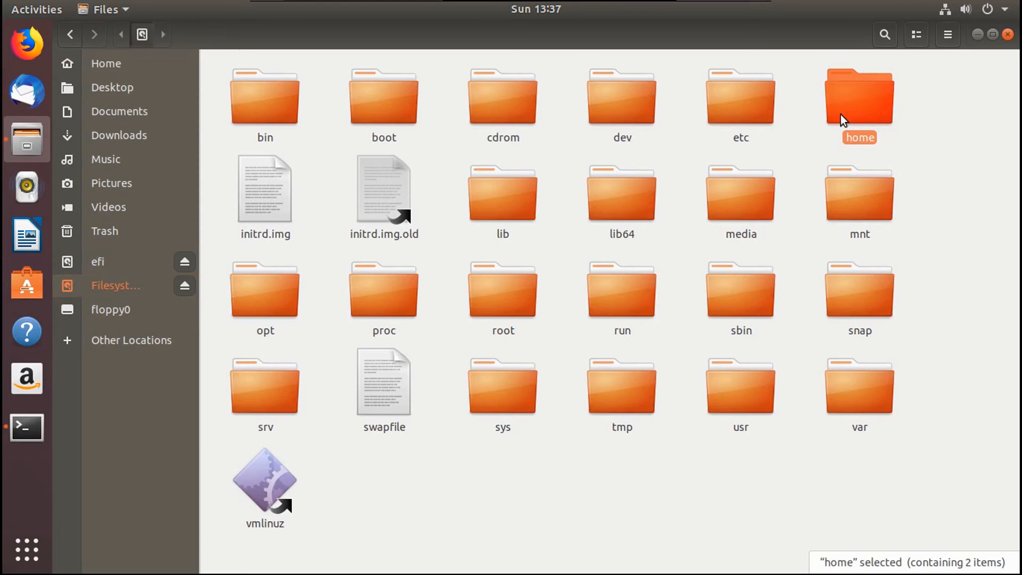
{"action": "double_click", "coordinate": [858, 98]}
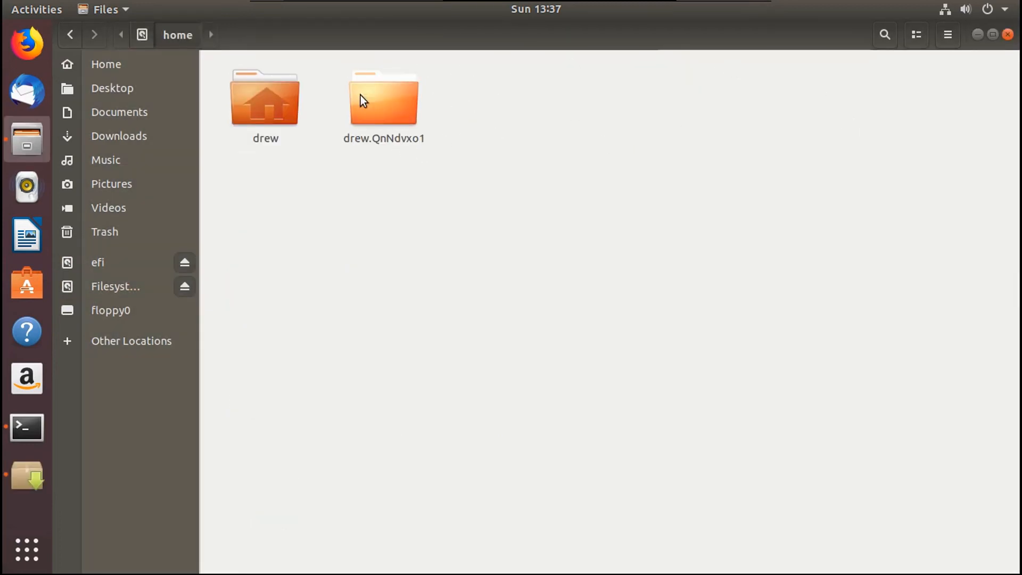
{"action": "mouse_move", "coordinate": [309, 141]}
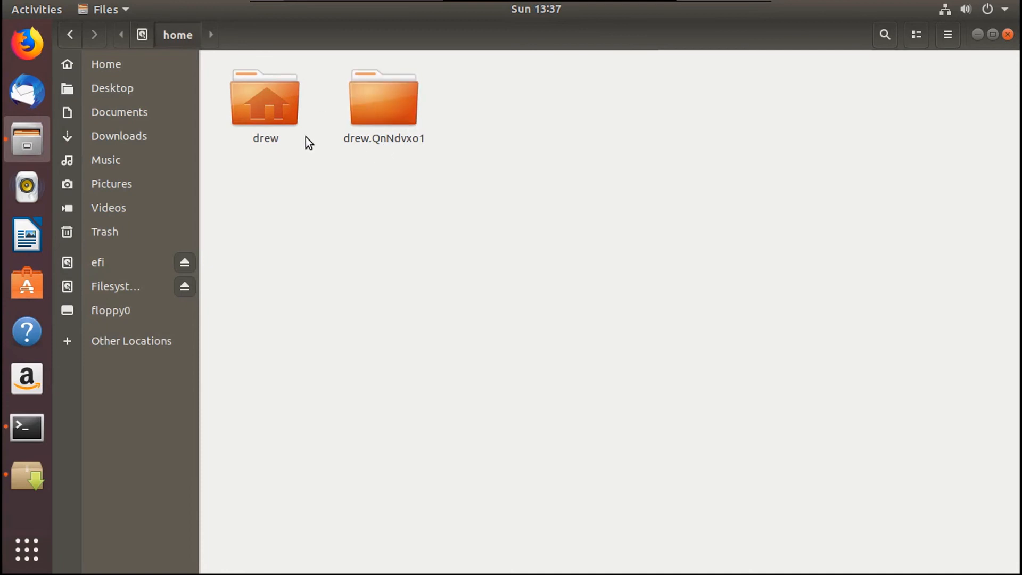
{"action": "mouse_move", "coordinate": [264, 111]}
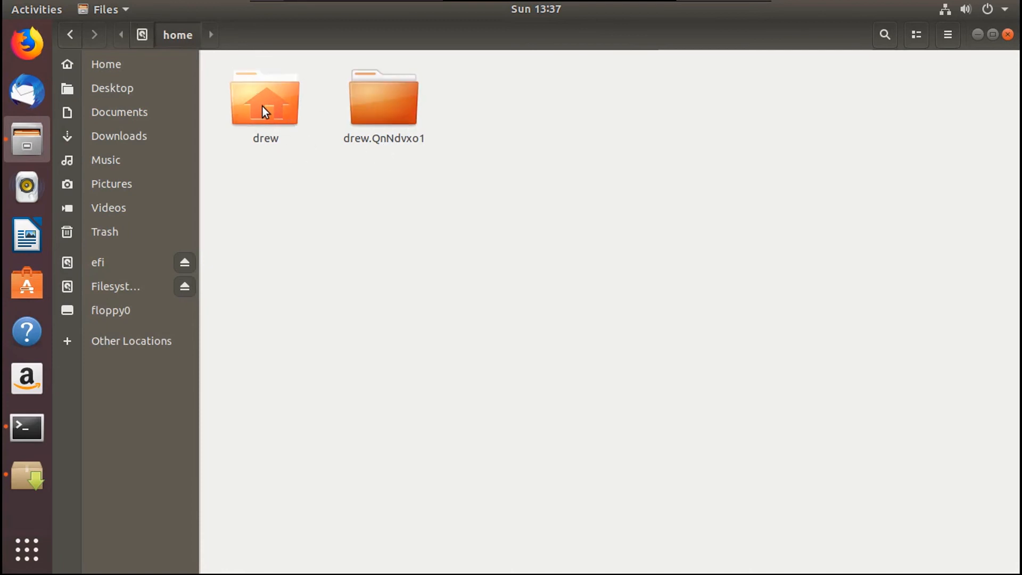
{"action": "mouse_move", "coordinate": [405, 99]}
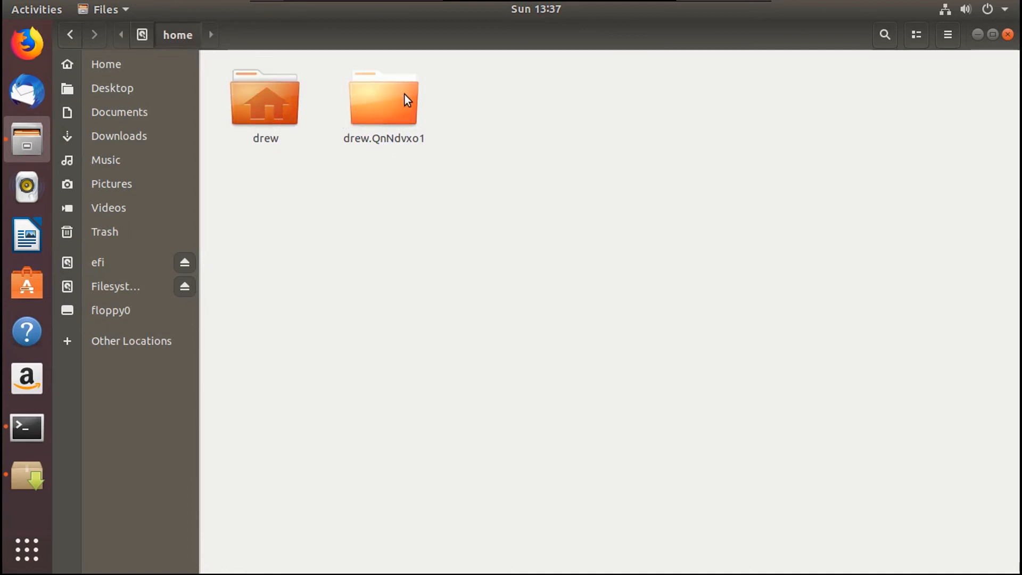
{"action": "mouse_move", "coordinate": [399, 112]}
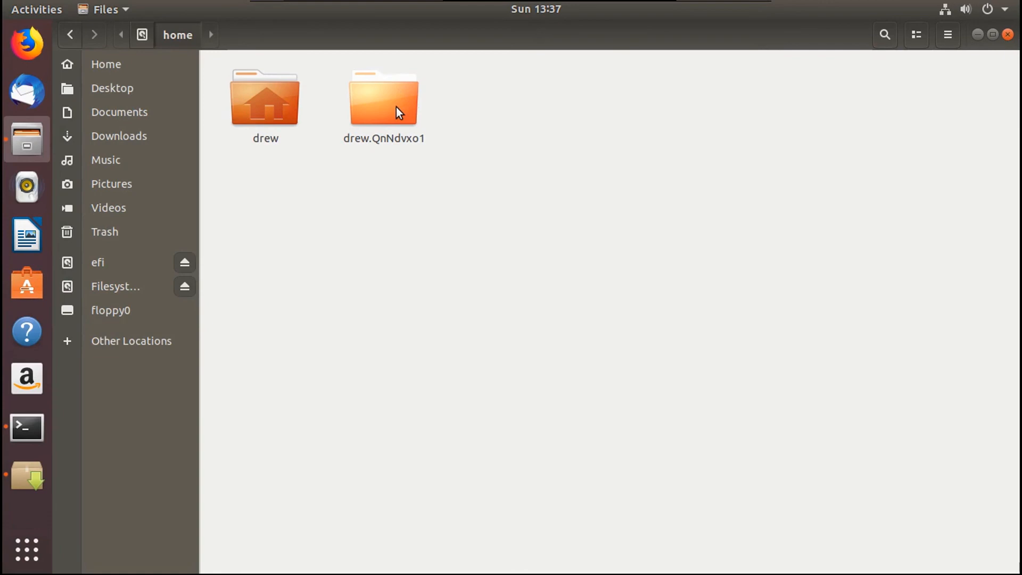
{"action": "mouse_move", "coordinate": [377, 150]}
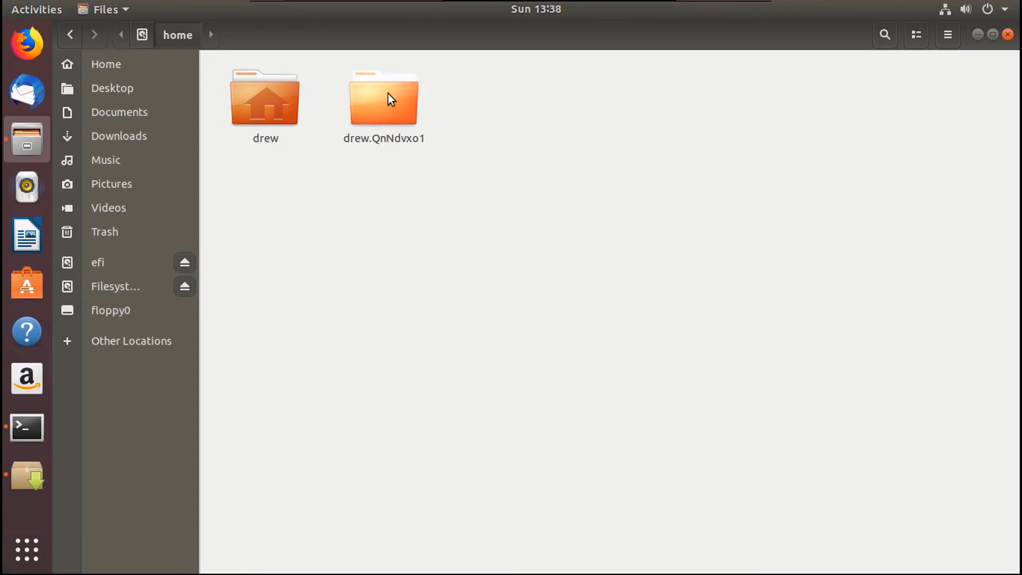
{"action": "mouse_move", "coordinate": [400, 110]}
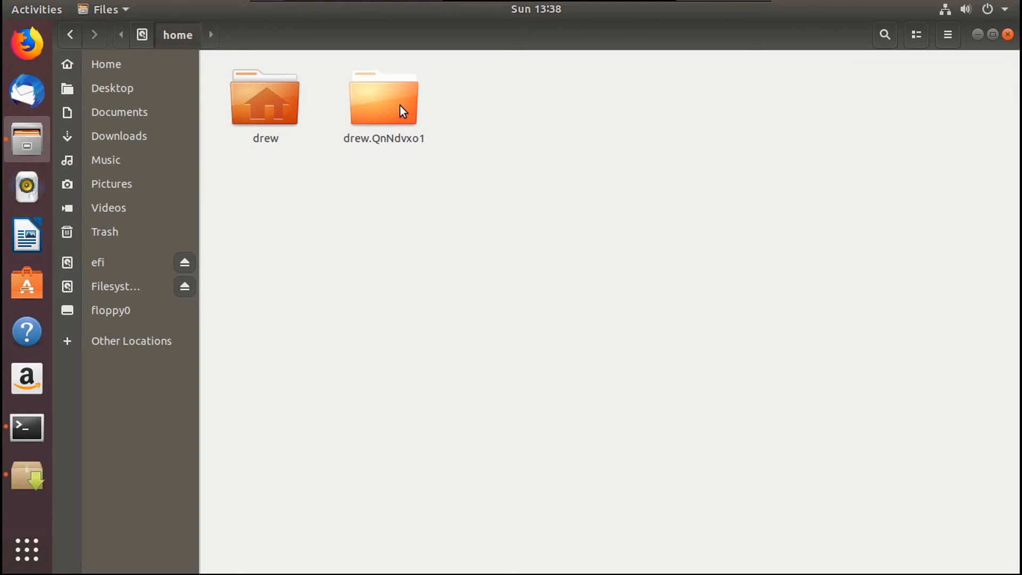
Move the leftover drew.QnNdvxo1 backup folder to the trash and close Files.
{"action": "right_click", "coordinate": [384, 99]}
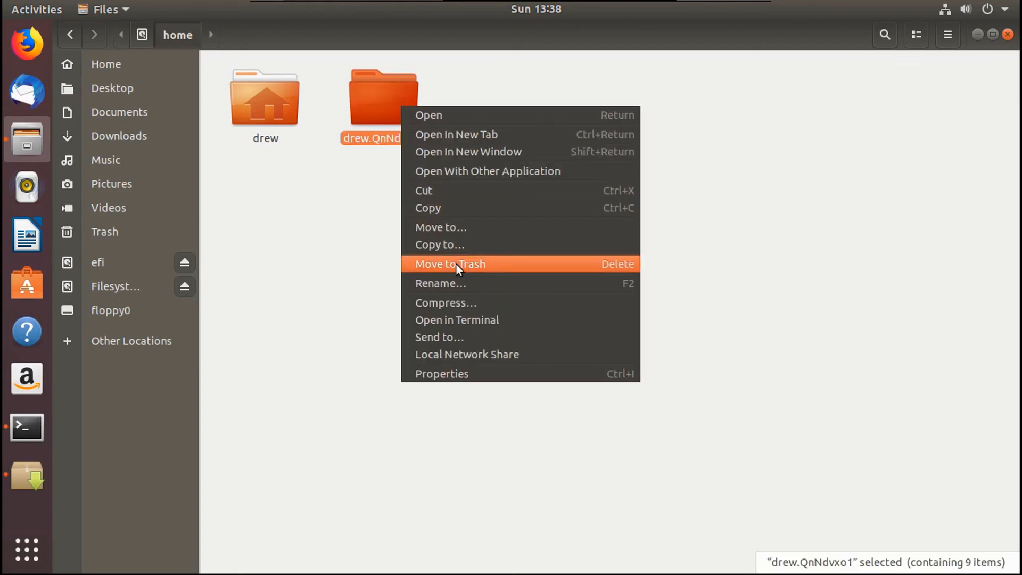
{"action": "left_click", "coordinate": [449, 263]}
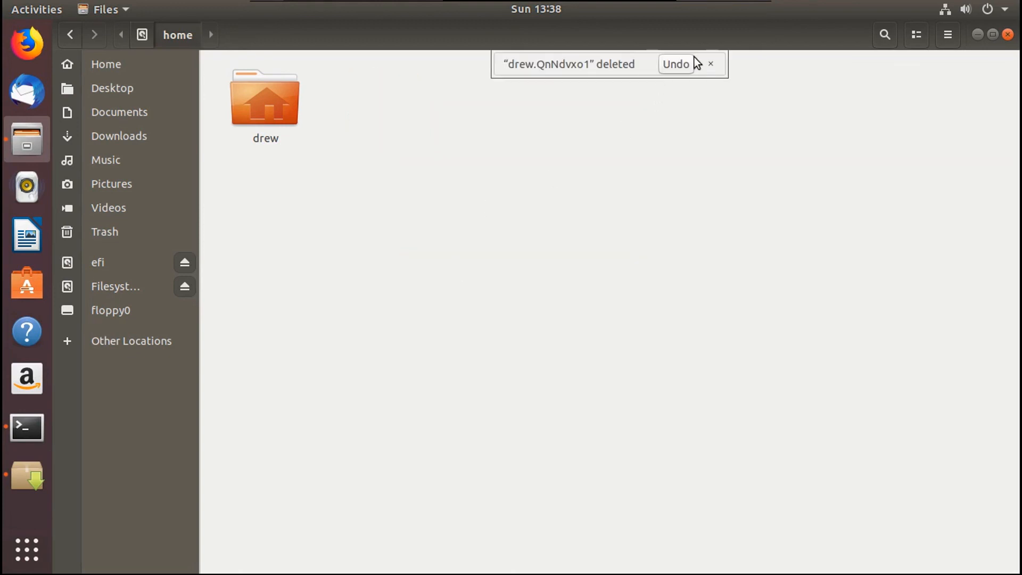
{"action": "left_click", "coordinate": [710, 64]}
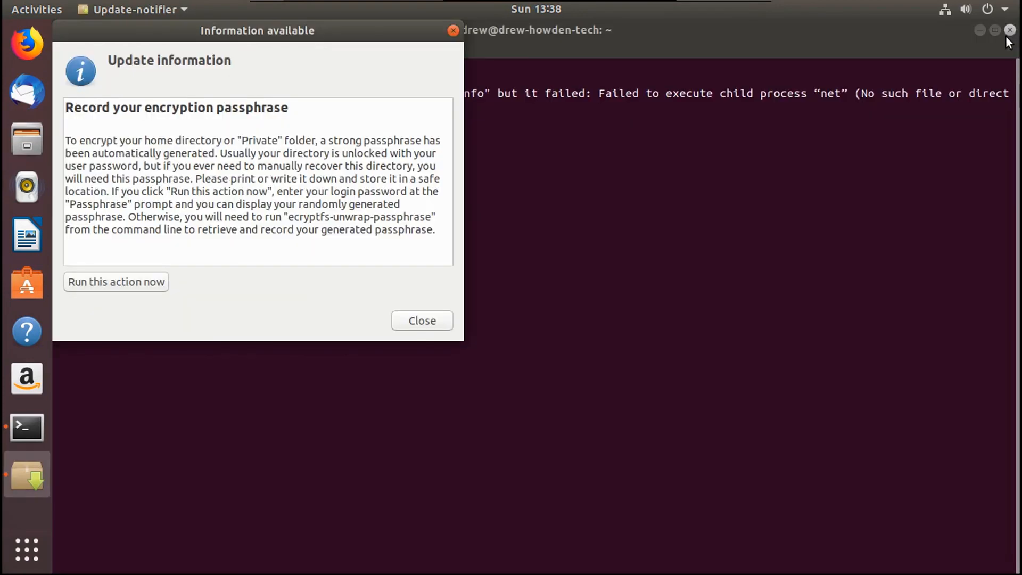
{"action": "mouse_move", "coordinate": [454, 31]}
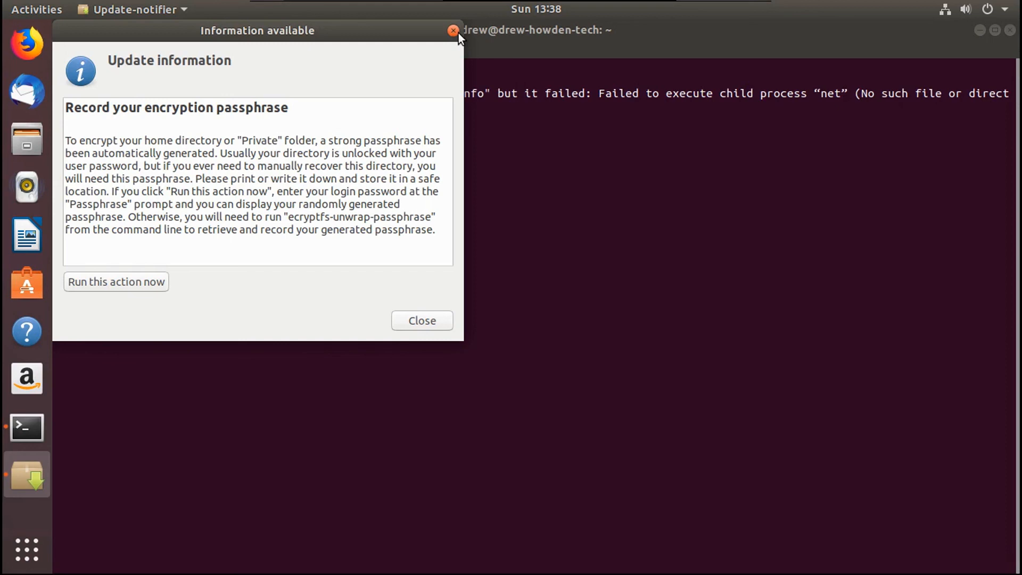
Dismiss the encryption passphrase notice and close the Terminal window.
{"action": "left_click", "coordinate": [453, 31]}
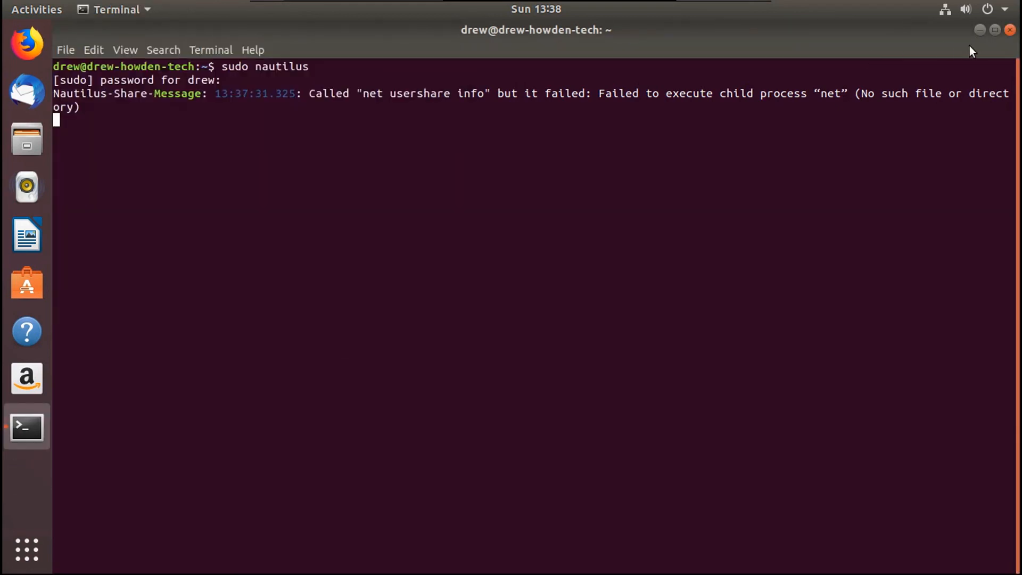
{"action": "mouse_move", "coordinate": [944, 75]}
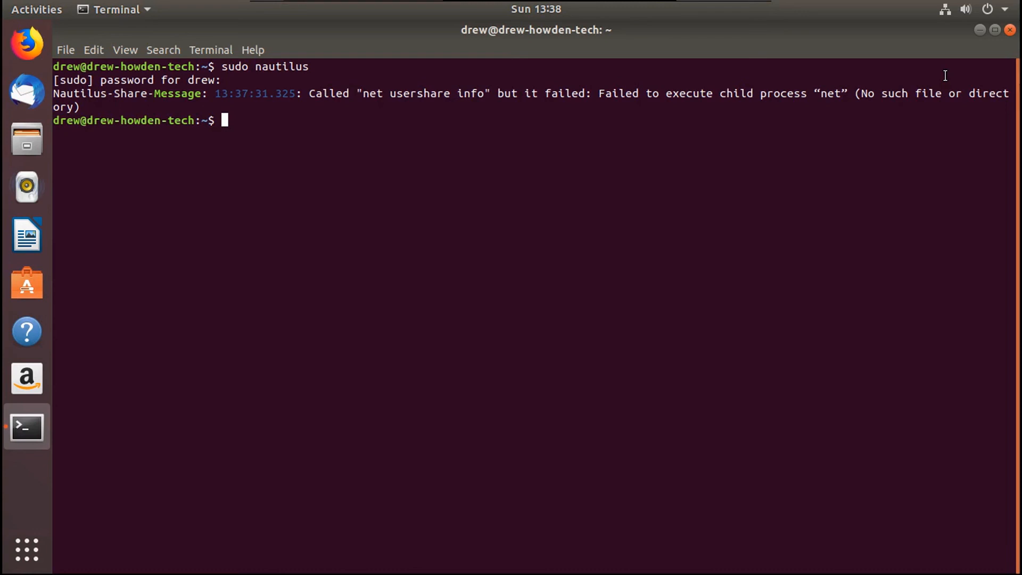
{"action": "left_click", "coordinate": [1009, 30]}
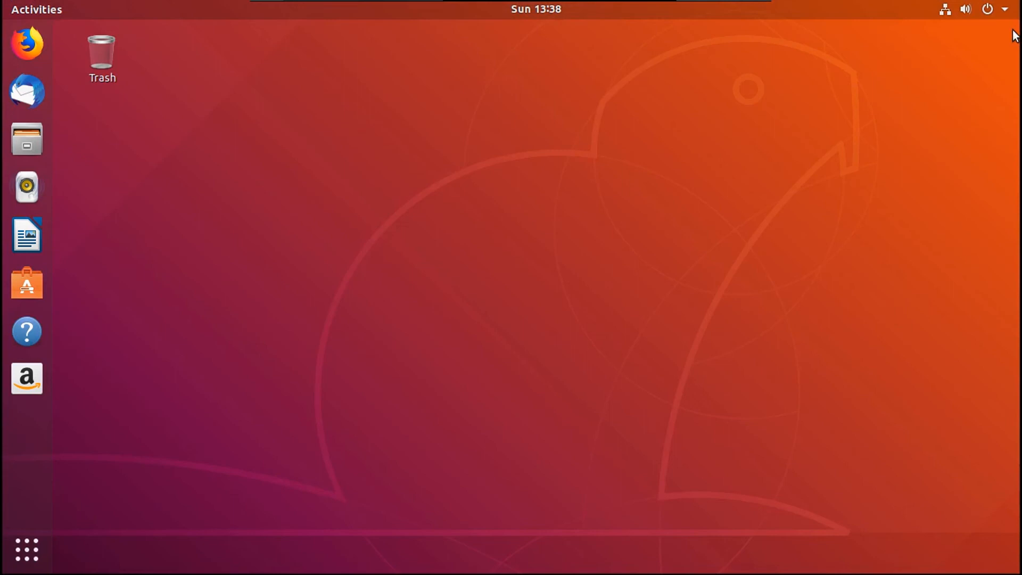
{"action": "mouse_move", "coordinate": [859, 133]}
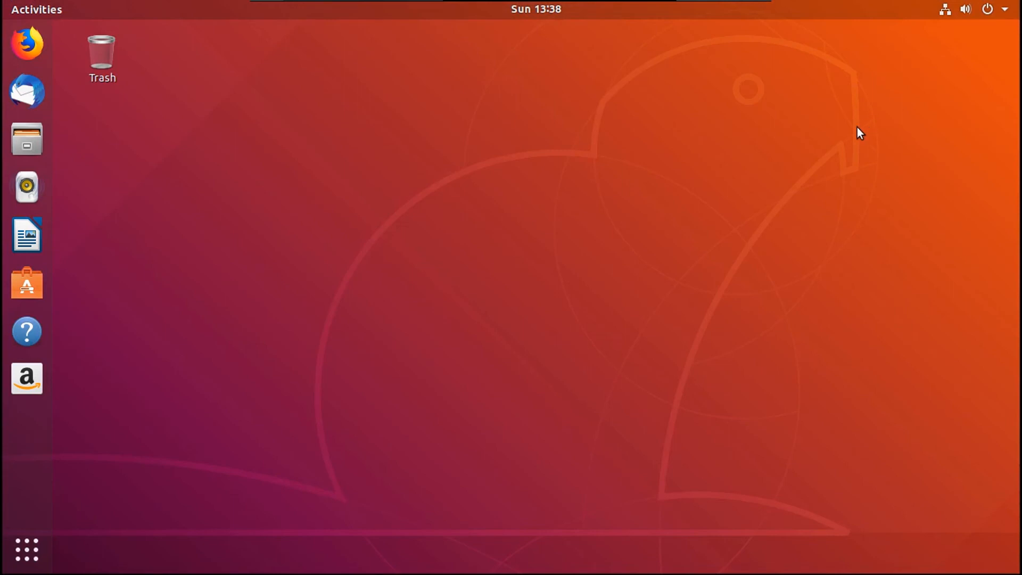